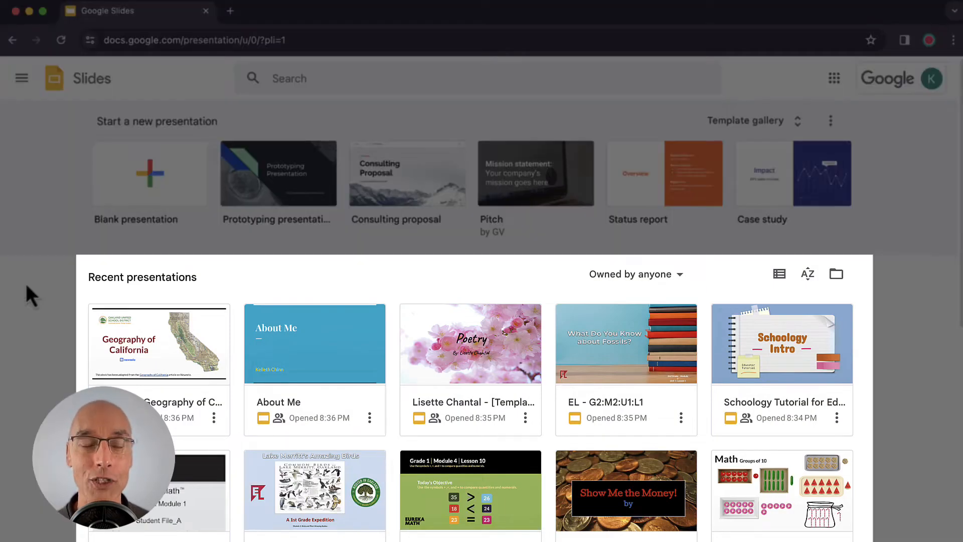
# Step: Start a new blank presentation from the Slides home page
pyautogui.scroll(-3)
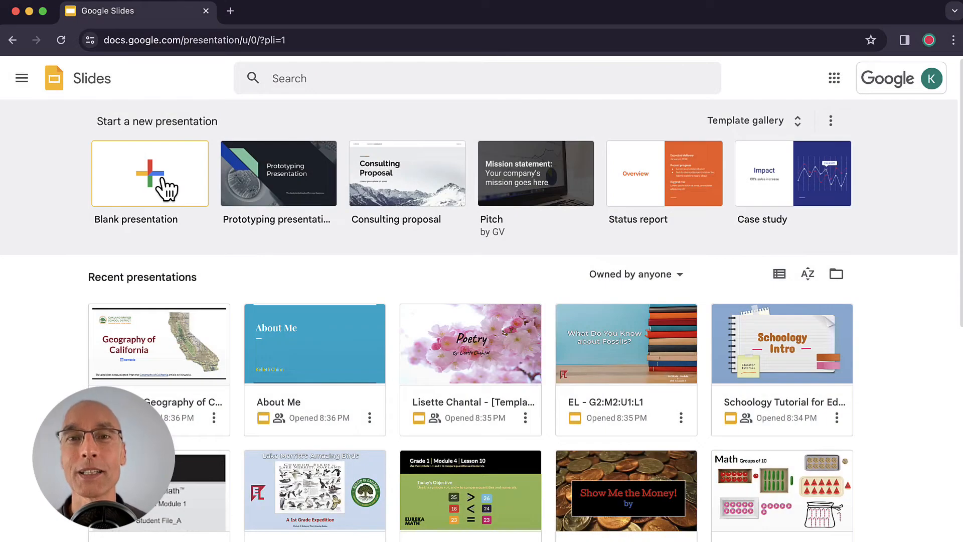
pyautogui.click(155, 173)
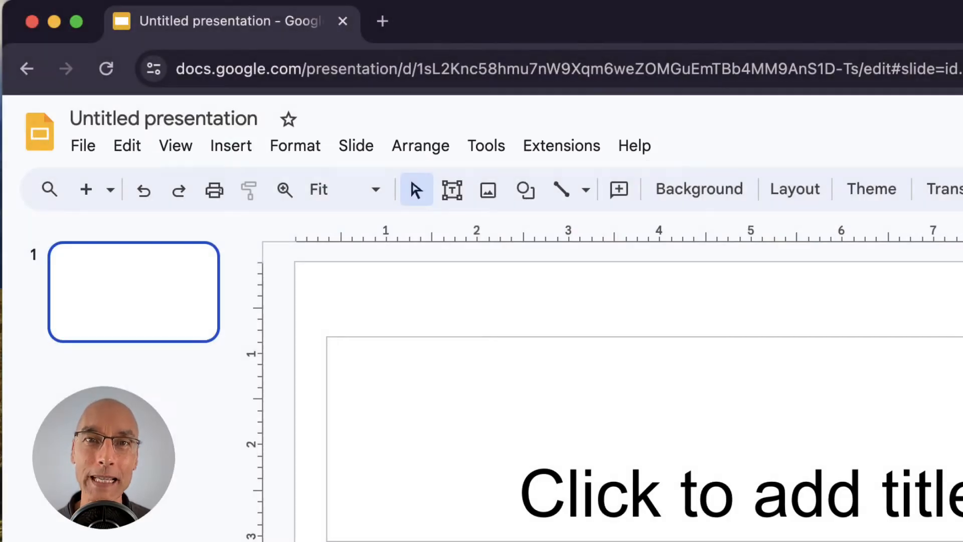
pyautogui.moveTo(82, 146)
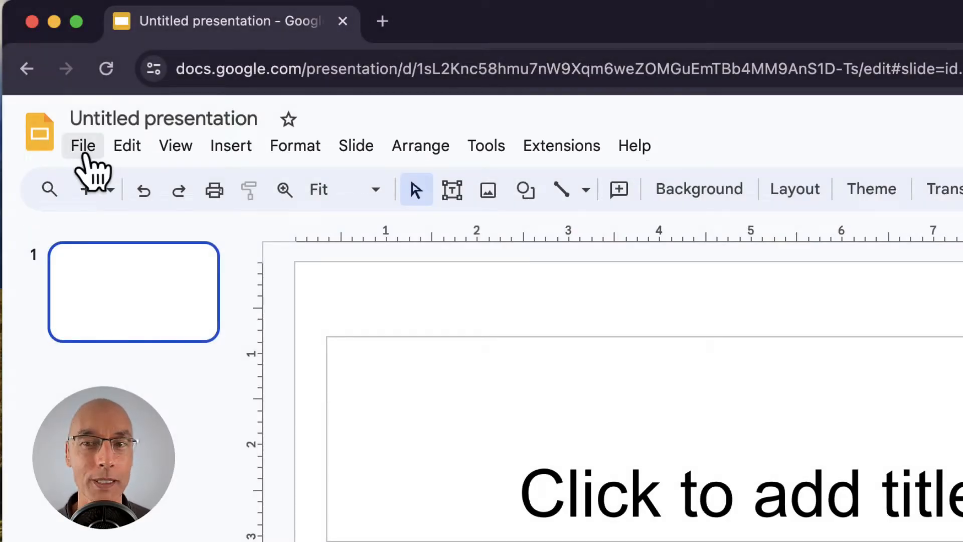
pyautogui.click(126, 146)
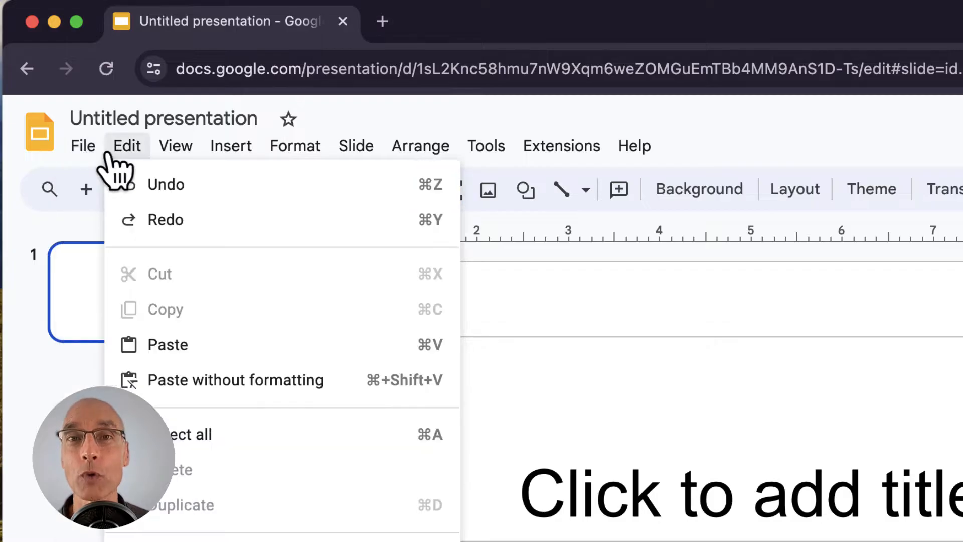
pyautogui.click(230, 146)
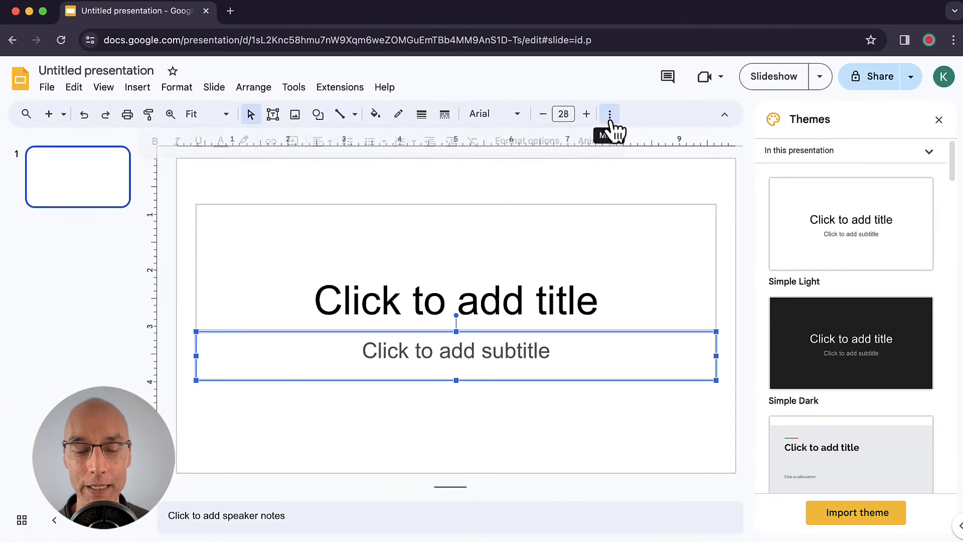
pyautogui.click(610, 113)
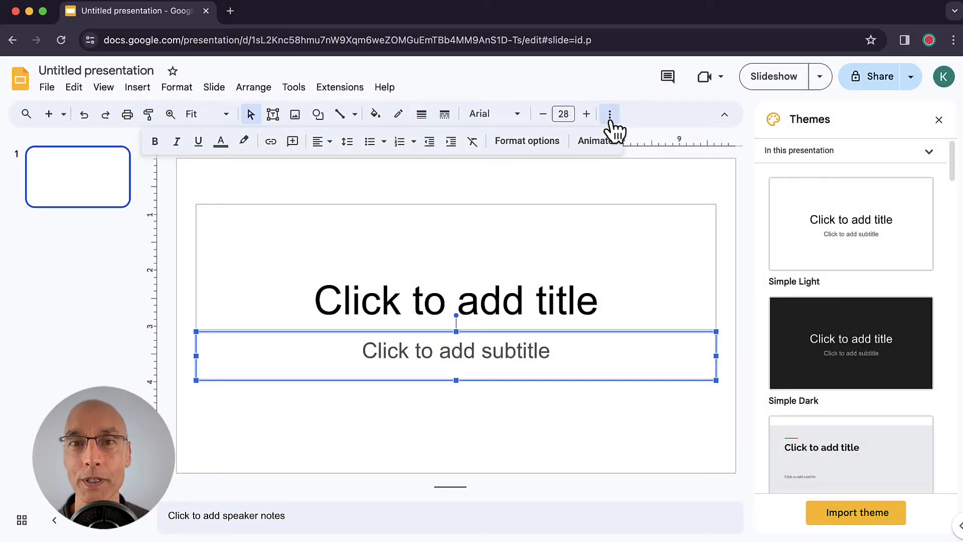
pyautogui.moveTo(761, 230)
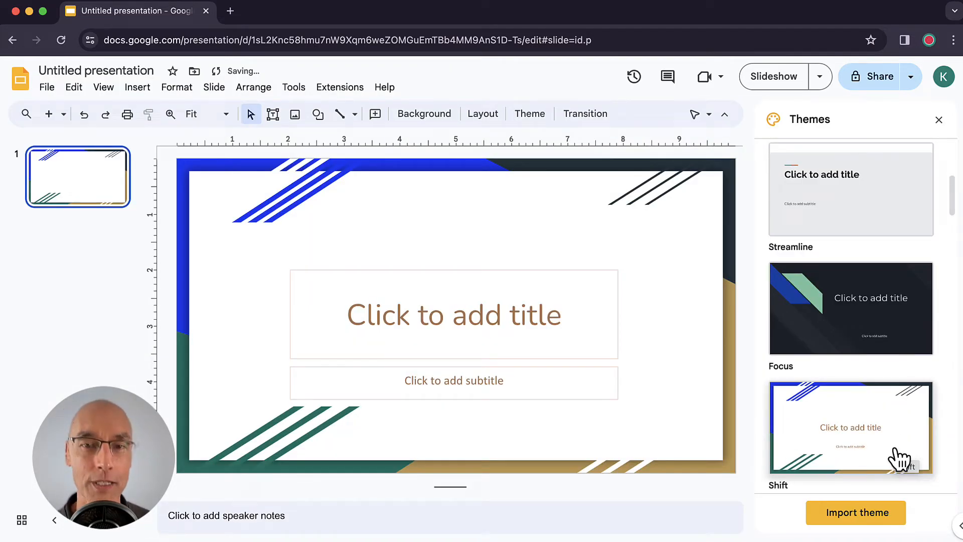
# Step: Try another theme, revert to Simple Light, and close the Themes panel
pyautogui.click(852, 428)
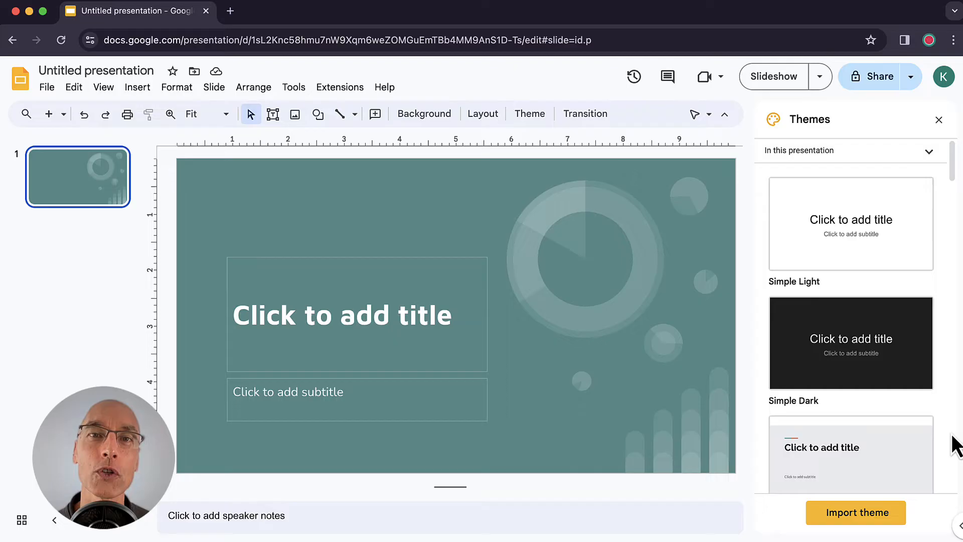
pyautogui.click(851, 225)
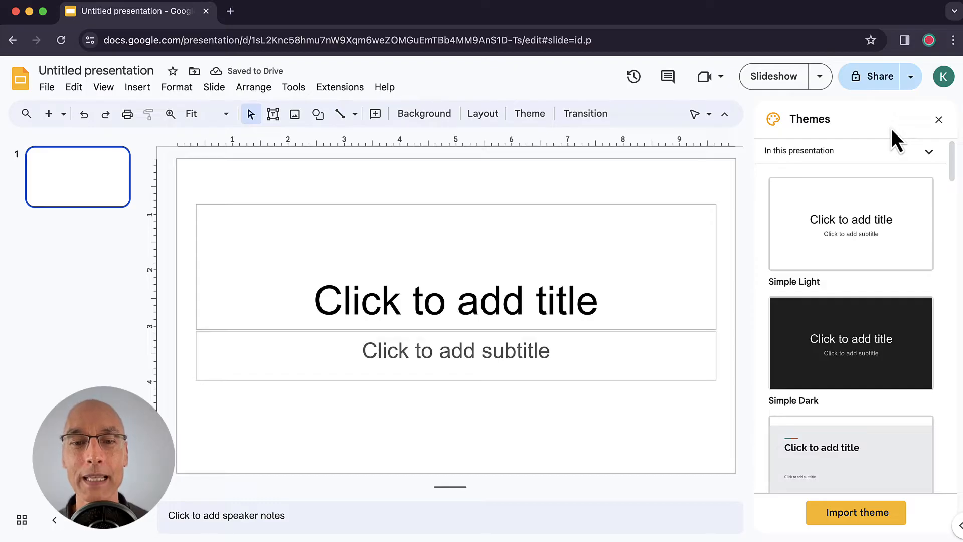
pyautogui.click(939, 121)
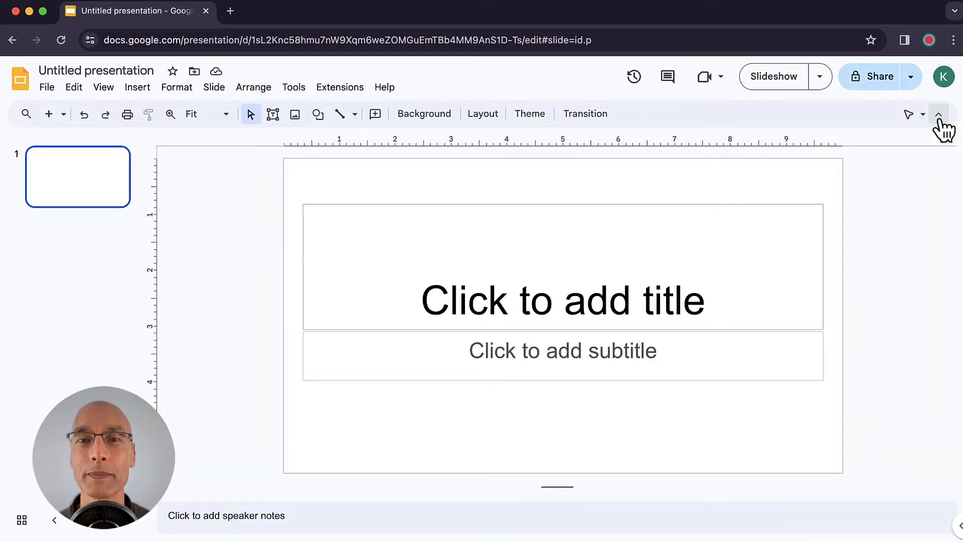
pyautogui.moveTo(913, 234)
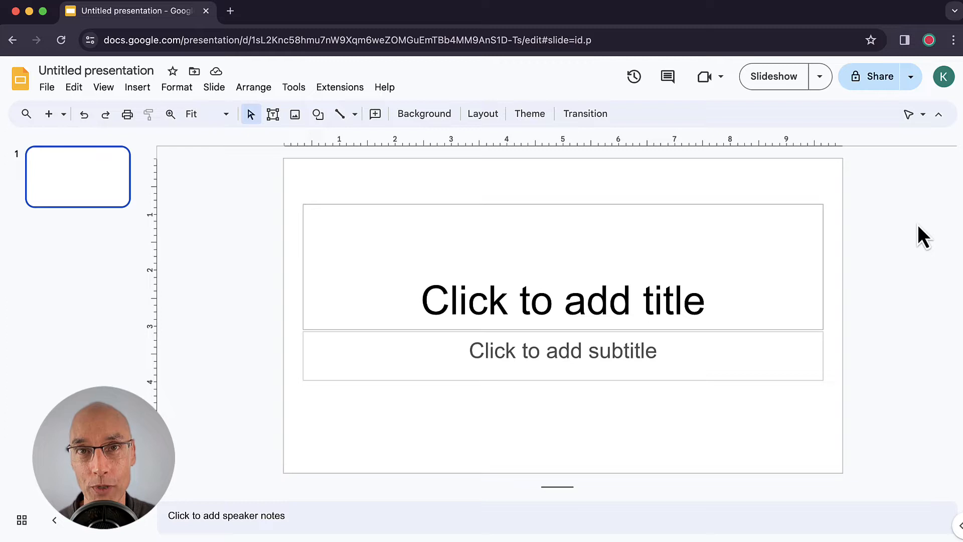
pyautogui.moveTo(170, 115)
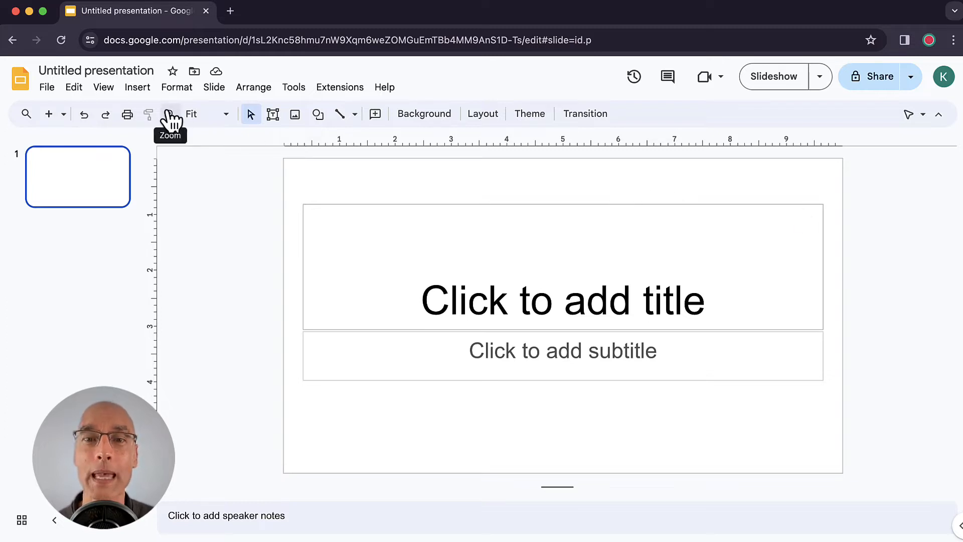
pyautogui.moveTo(166, 75)
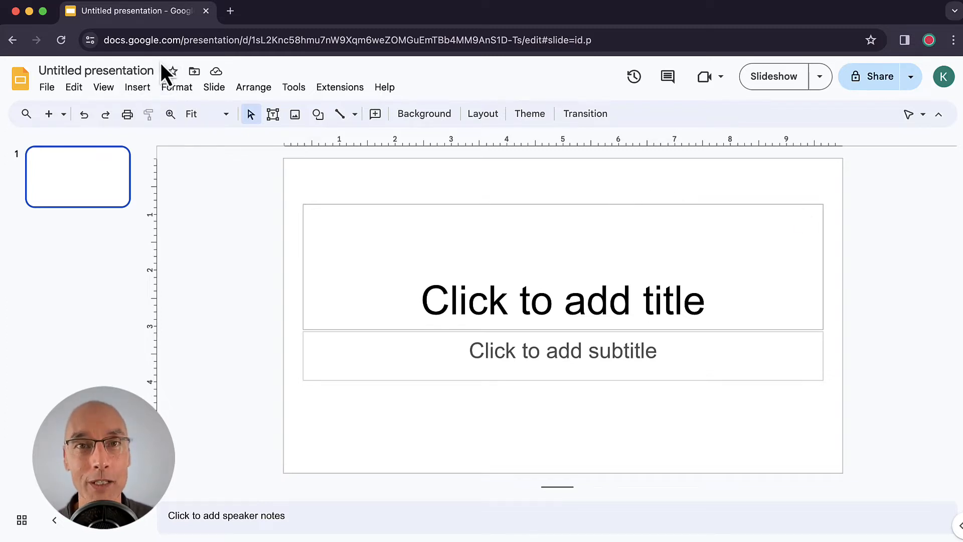
# Step: Rename the presentation from Untitled presentation to Magnets
pyautogui.click(96, 70)
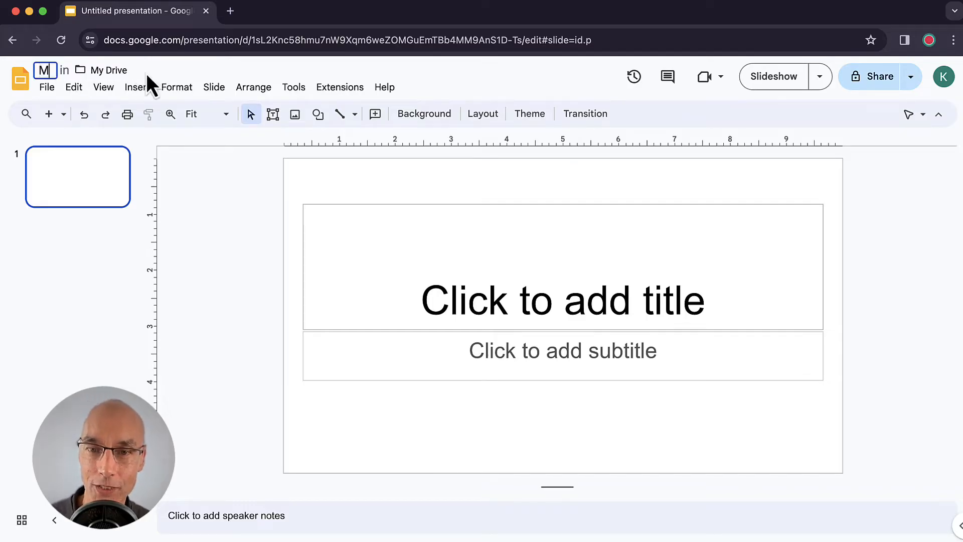
pyautogui.write('Magnets')
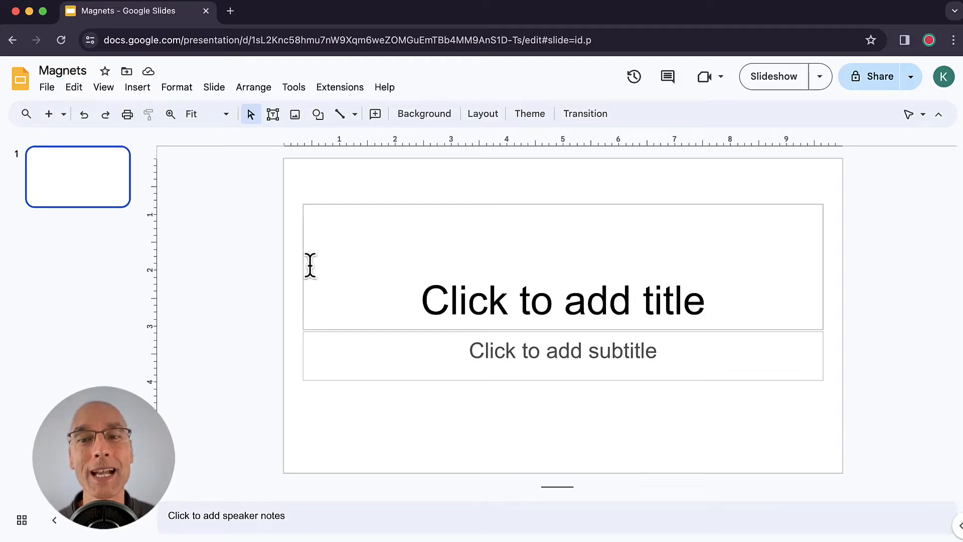
pyautogui.moveTo(241, 287)
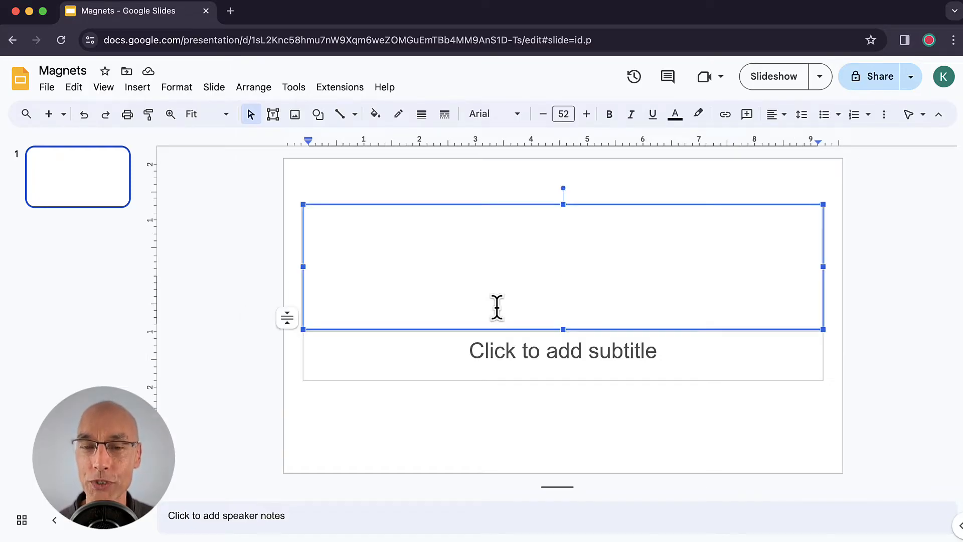
# Step: Enter Magnets as the slide title and remove the empty subtitle box
pyautogui.write('Magnet')
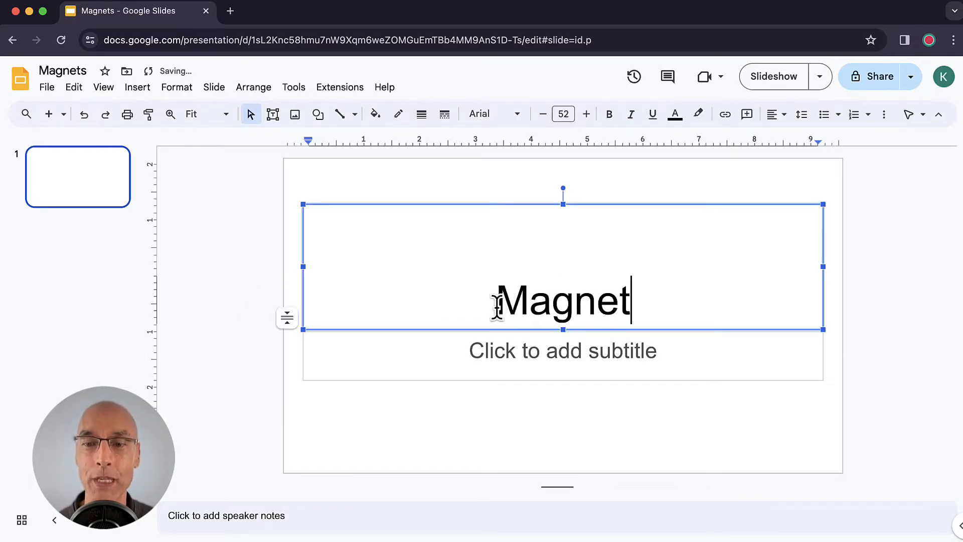
pyautogui.write('s')
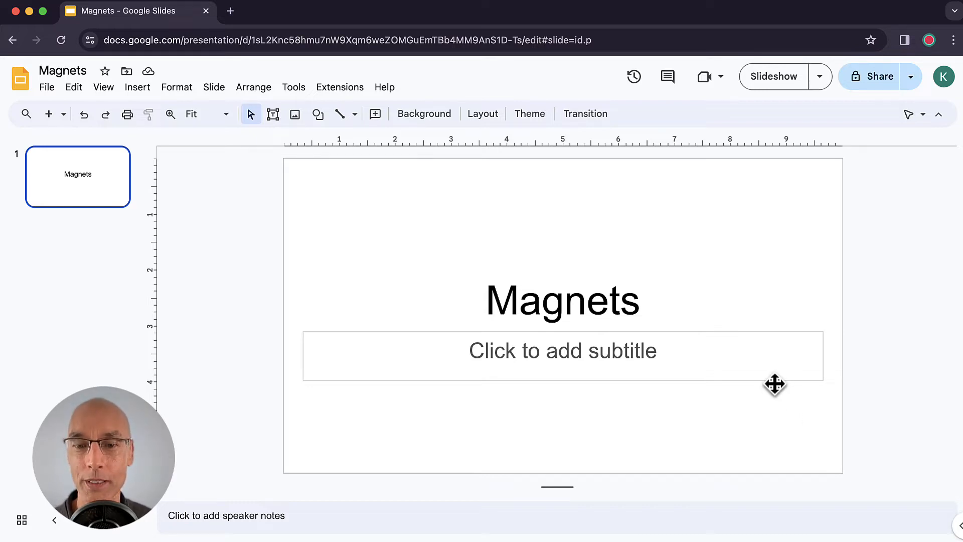
pyautogui.click(564, 352)
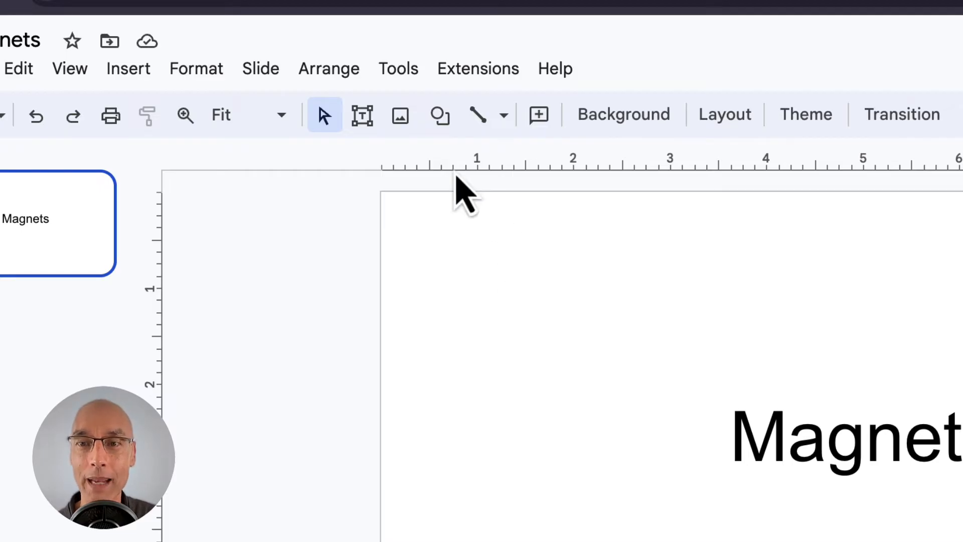
# Step: Insert a web-searched horseshoe magnet picture found with the query 'magnets'
pyautogui.click(399, 115)
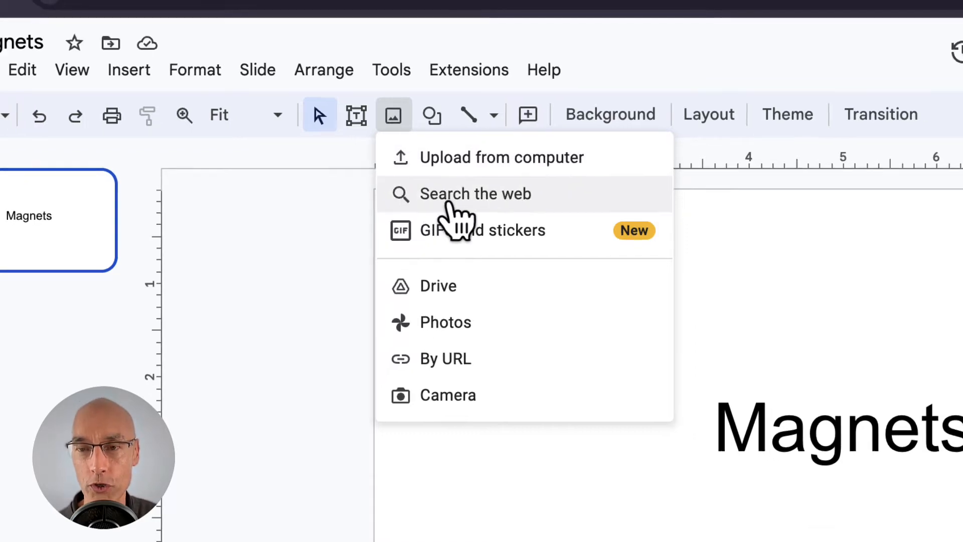
pyautogui.click(476, 194)
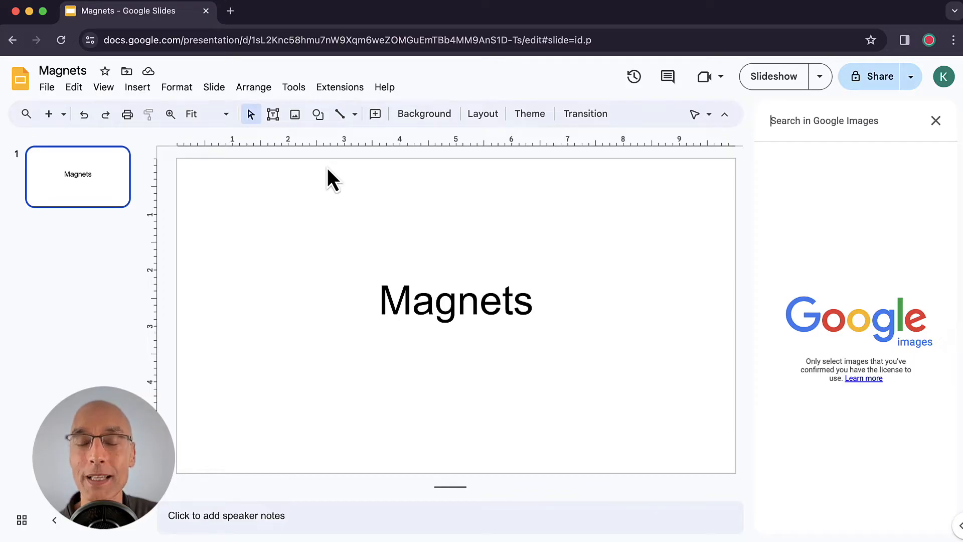
pyautogui.write('magnets')
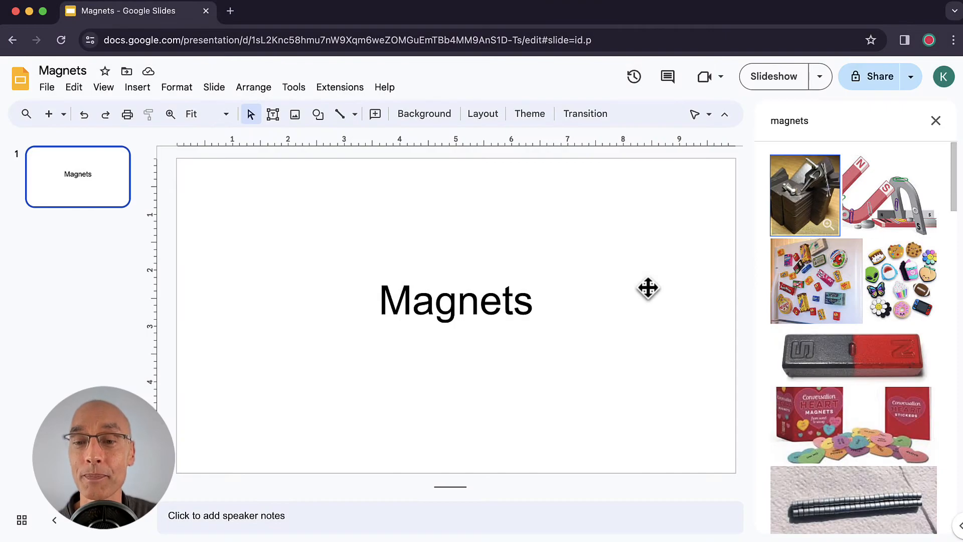
pyautogui.moveTo(873, 210)
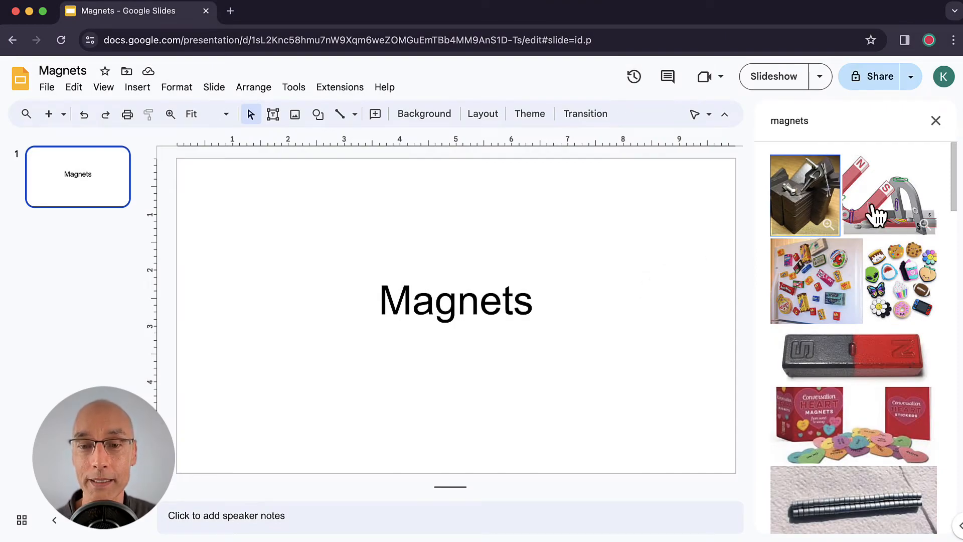
pyautogui.click(890, 196)
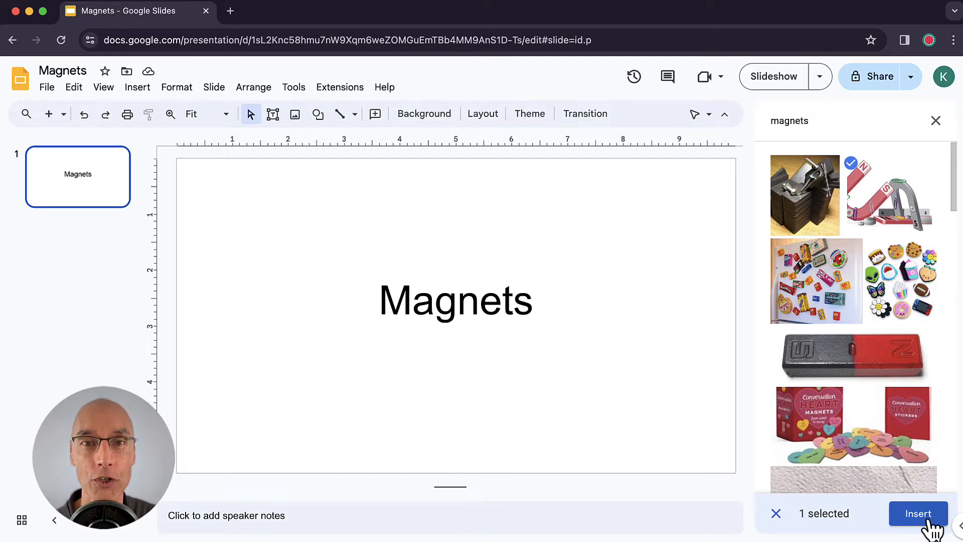
pyautogui.click(919, 513)
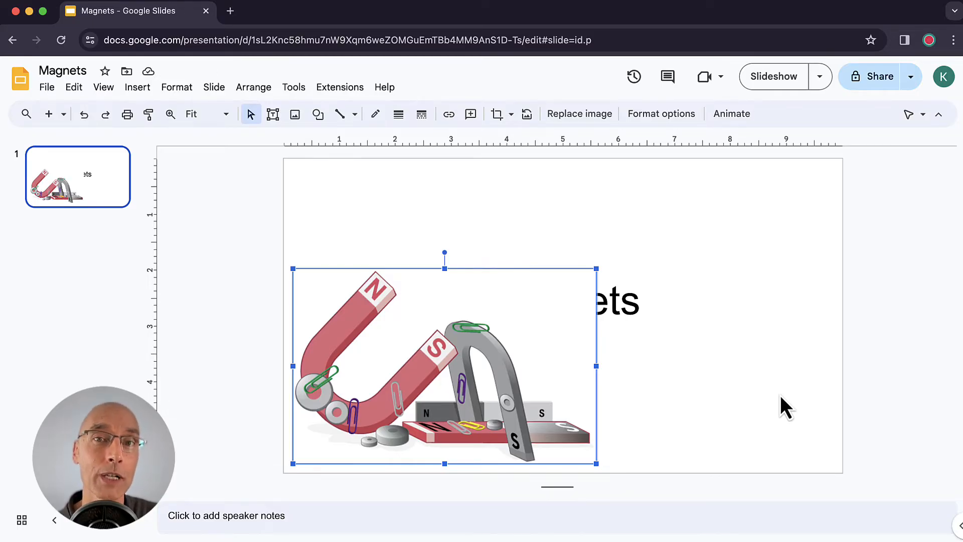
pyautogui.moveTo(770, 405)
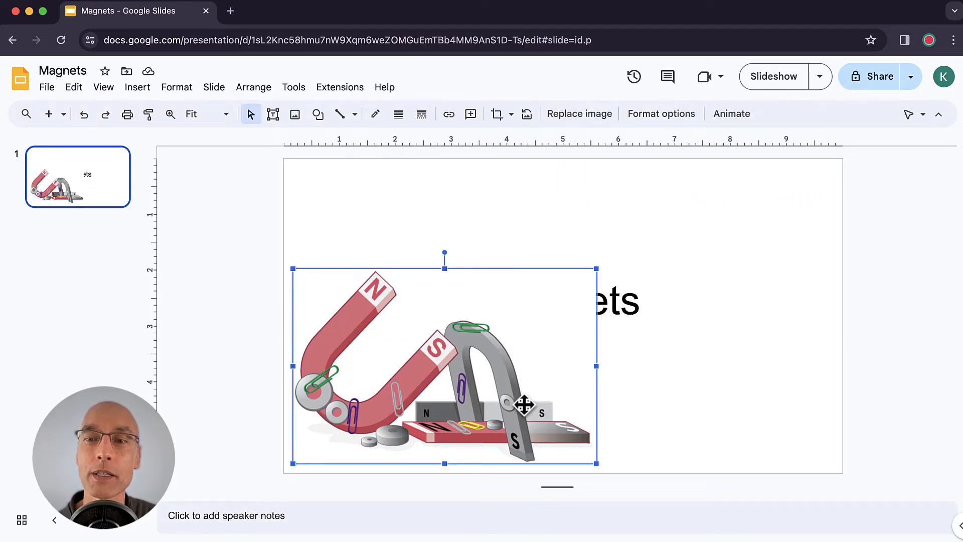
pyautogui.moveTo(821, 475)
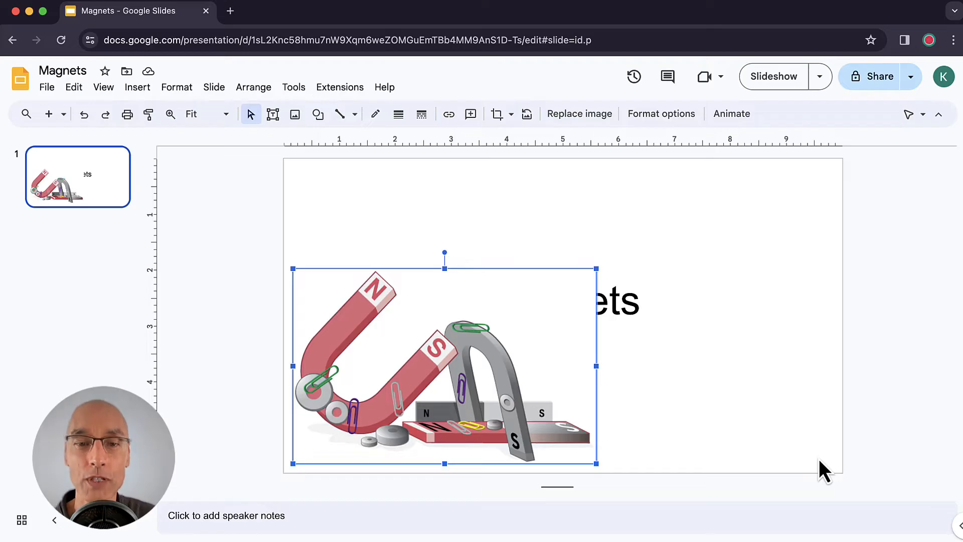
pyautogui.moveTo(783, 434)
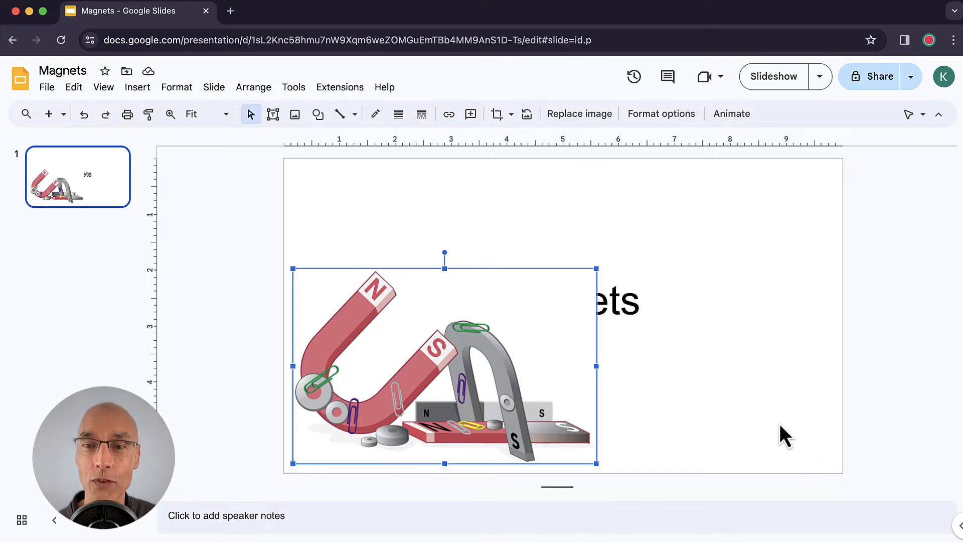
# Step: Bring the Magnets title text box to the front via Arrange > Order
pyautogui.click(614, 301)
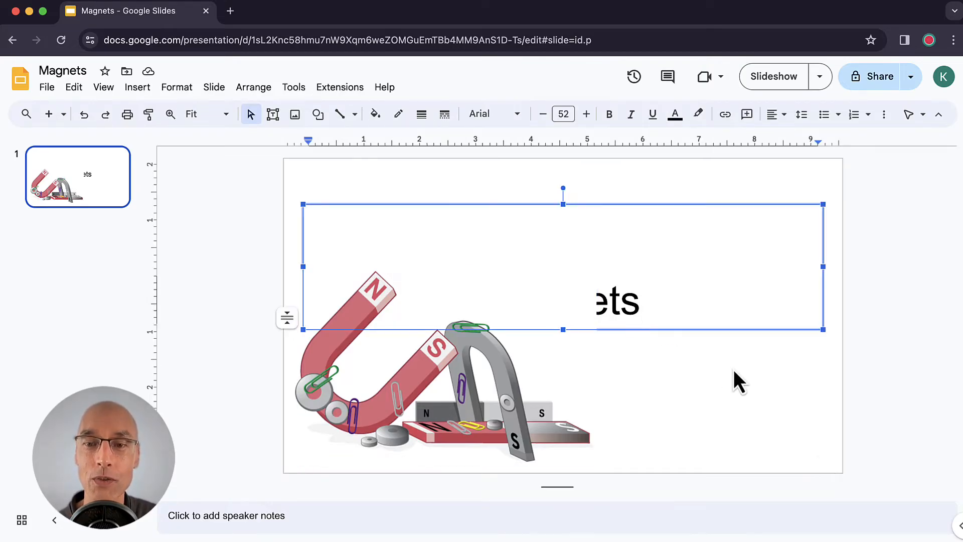
pyautogui.moveTo(791, 355)
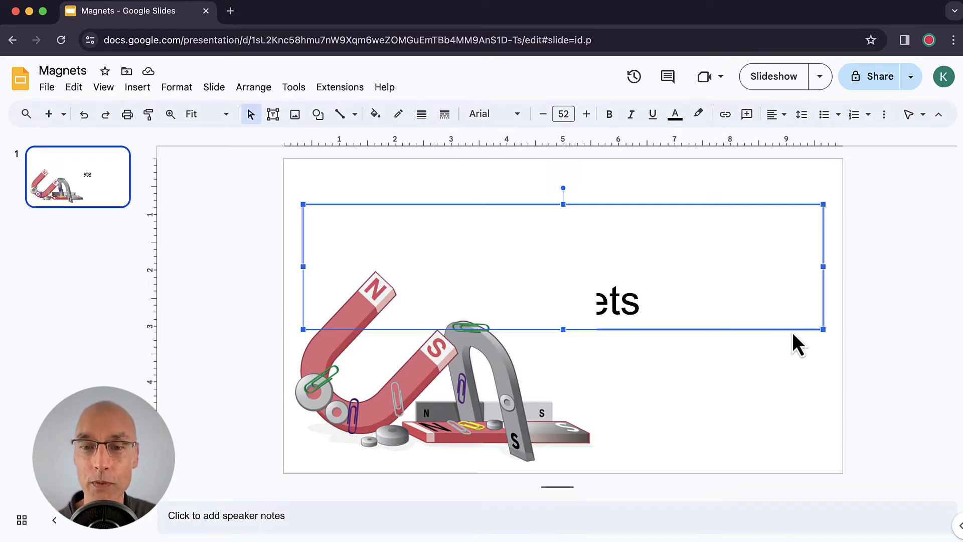
pyautogui.moveTo(788, 362)
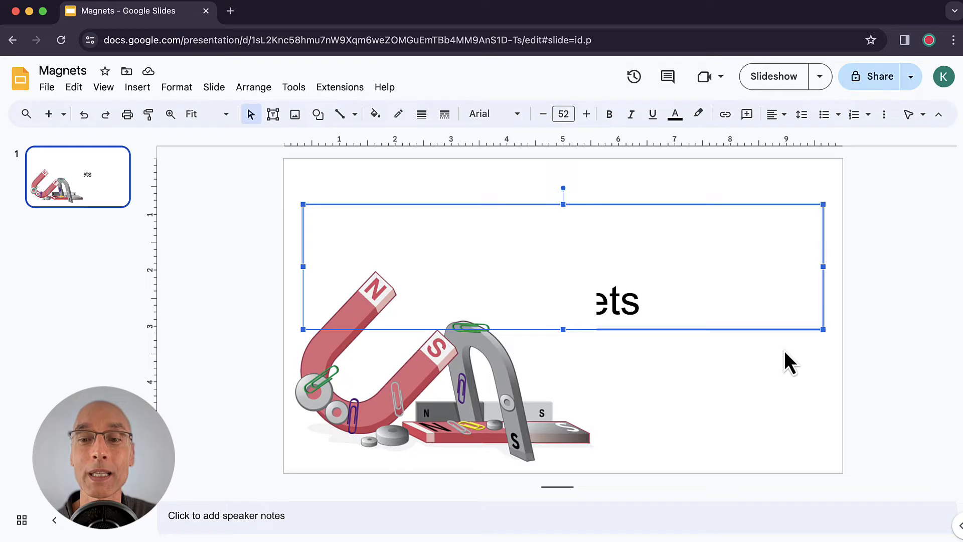
pyautogui.moveTo(712, 273); pyautogui.dragTo(784, 404)
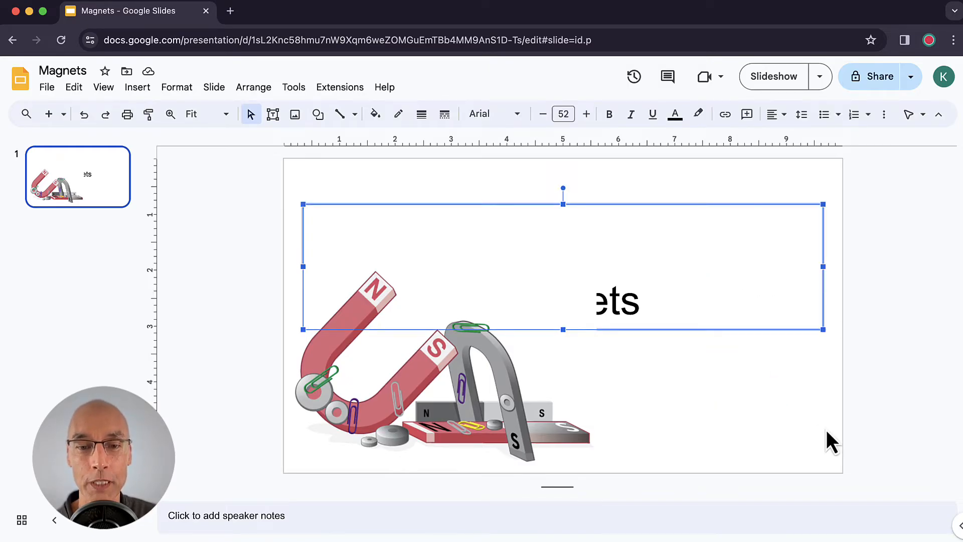
pyautogui.click(254, 87)
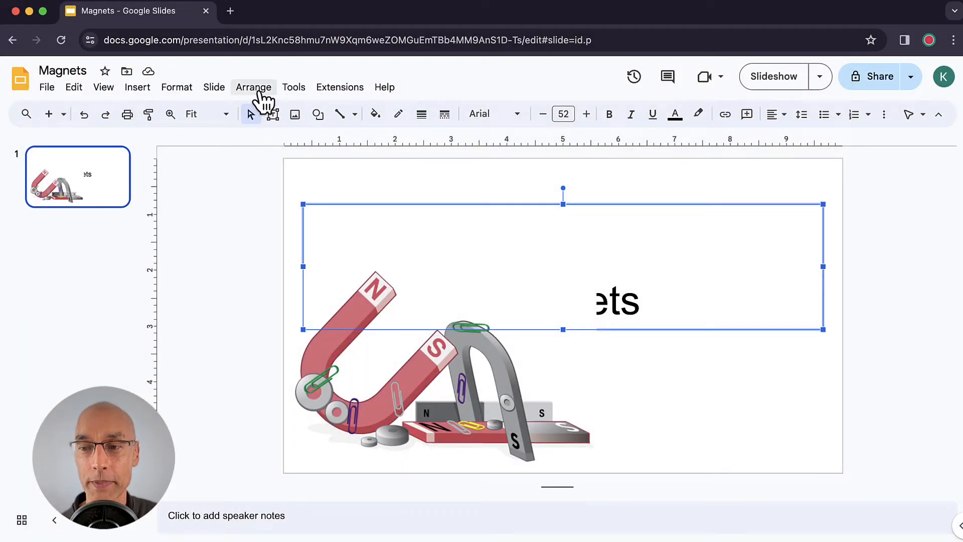
pyautogui.click(254, 87)
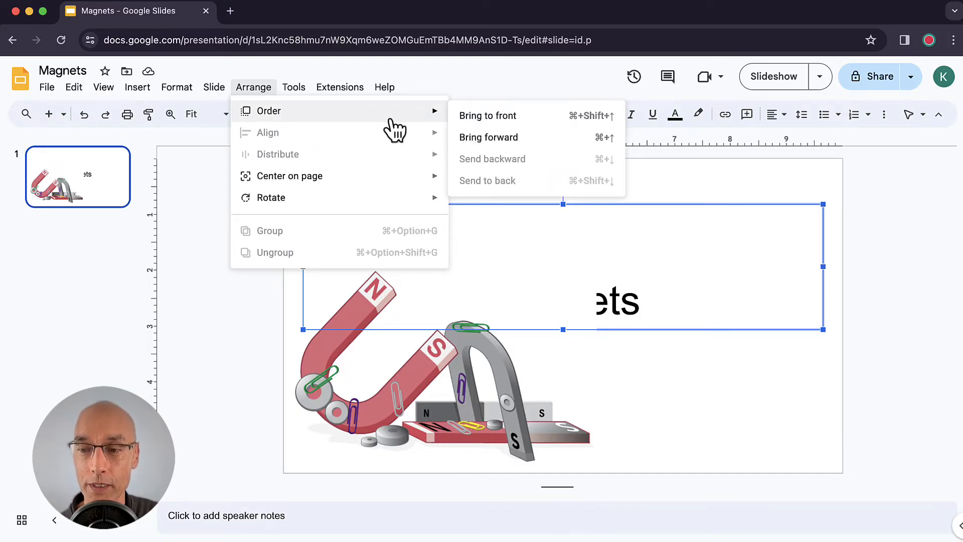
pyautogui.moveTo(453, 135)
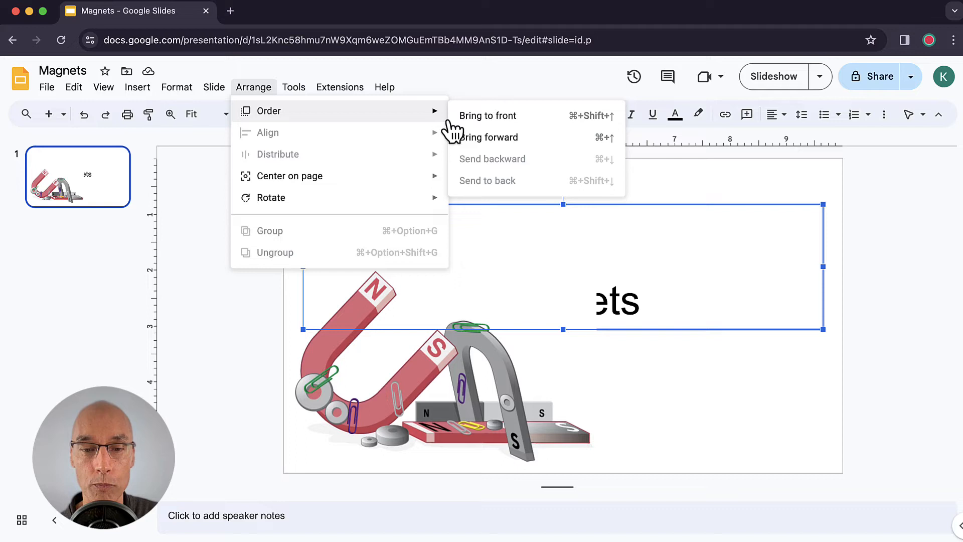
pyautogui.click(488, 115)
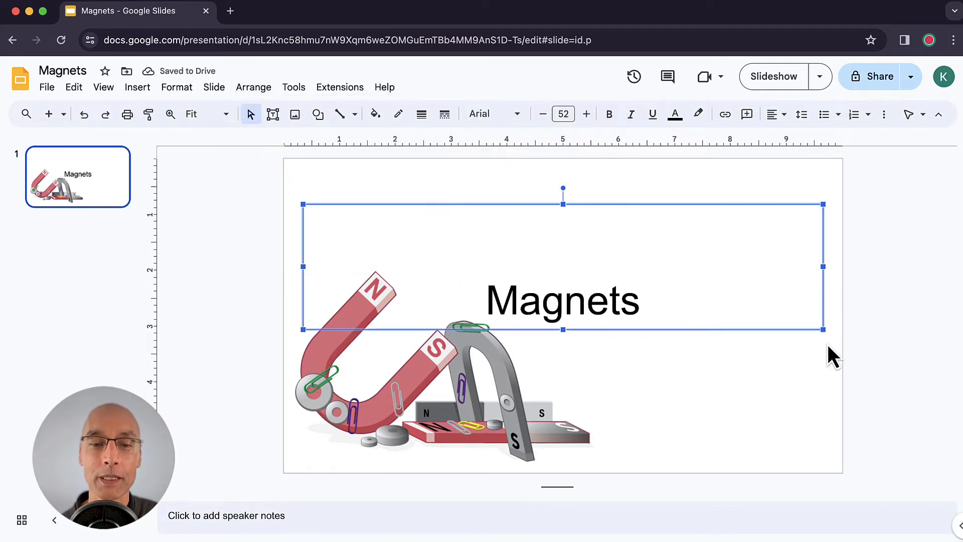
pyautogui.moveTo(582, 329)
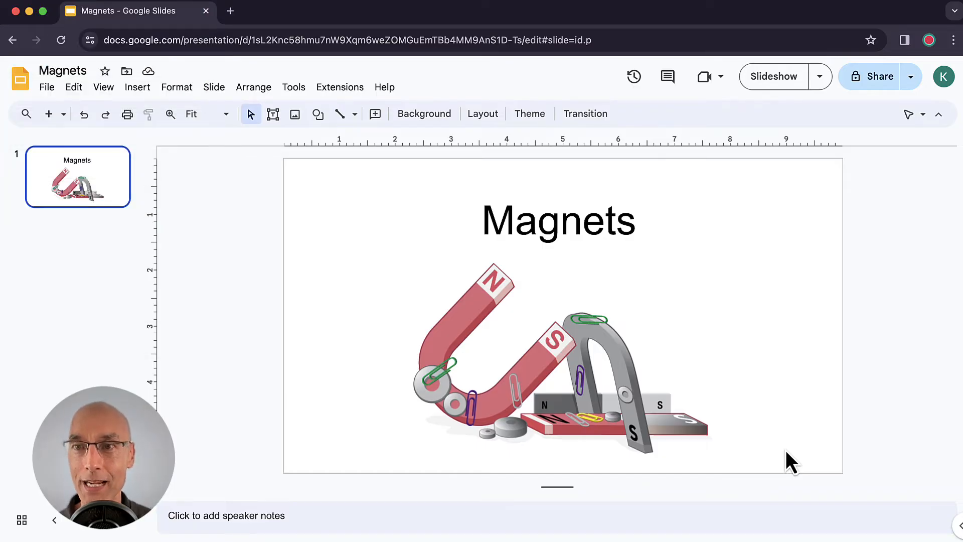
pyautogui.moveTo(756, 394)
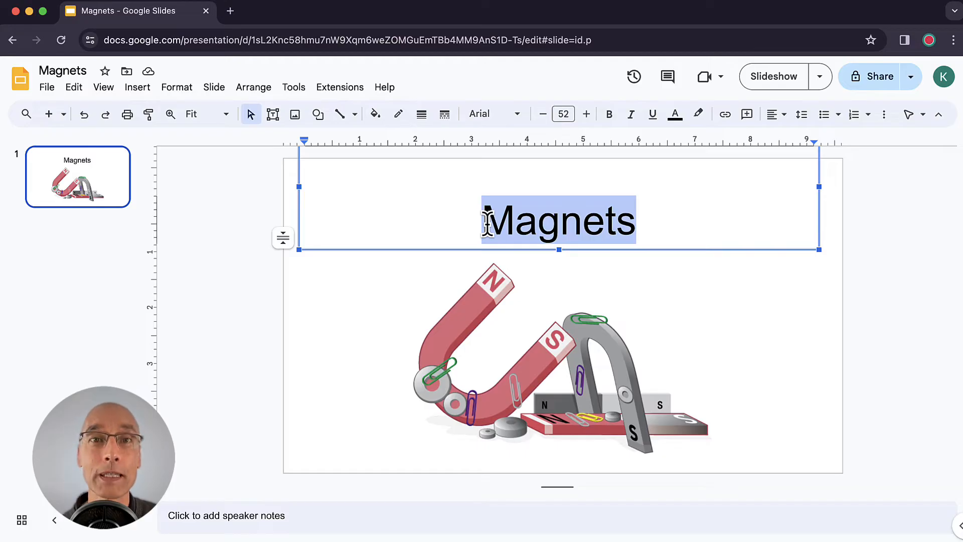
# Step: Change the Magnets title font to Lato
pyautogui.click(486, 113)
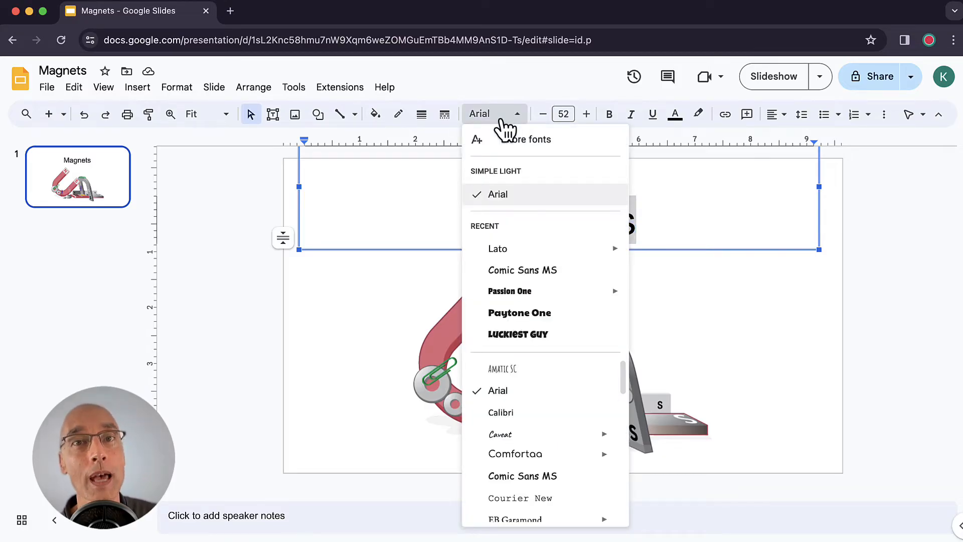
pyautogui.moveTo(498, 249)
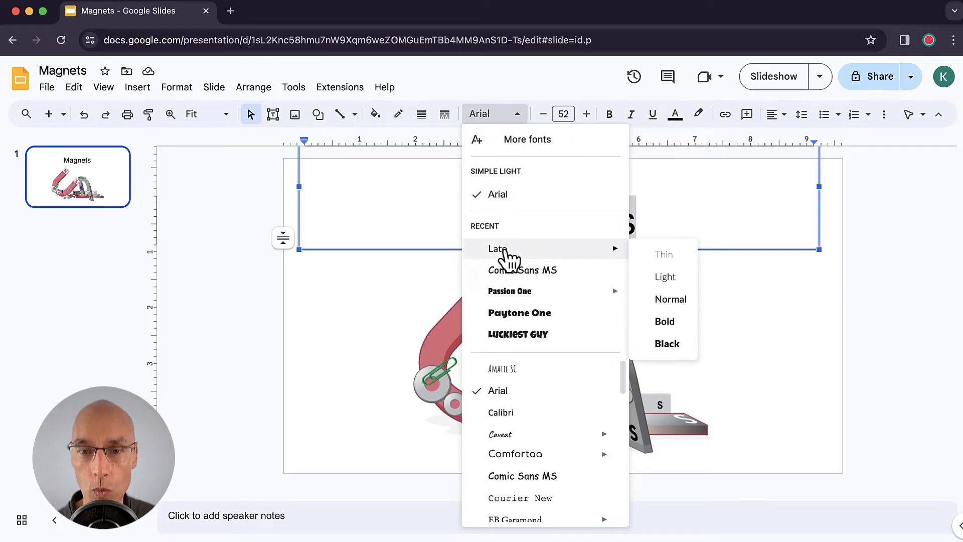
pyautogui.click(497, 249)
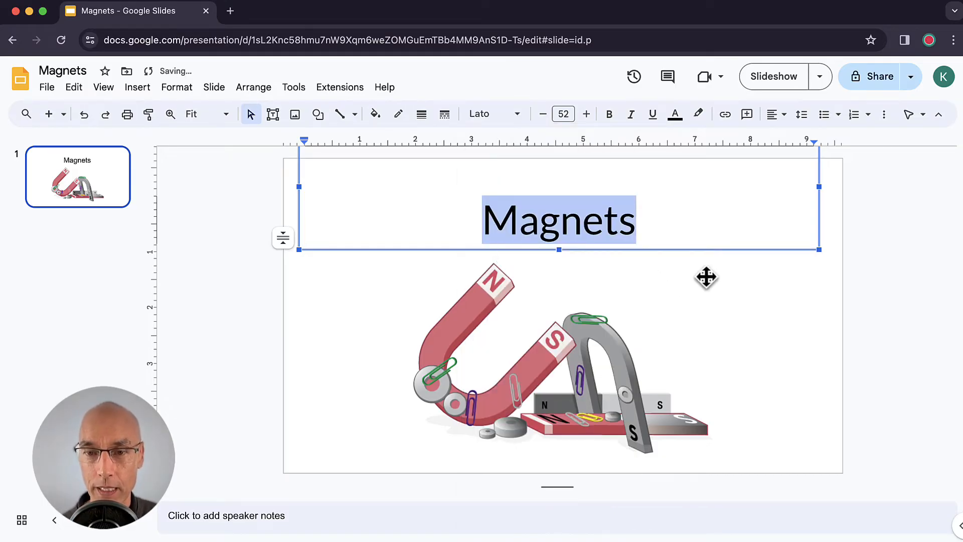
pyautogui.moveTo(775, 301)
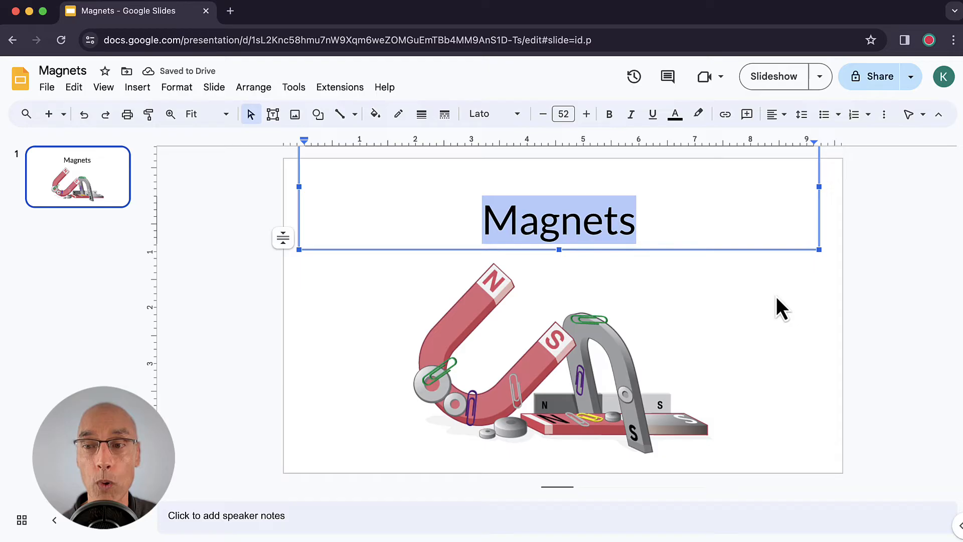
pyautogui.moveTo(663, 162)
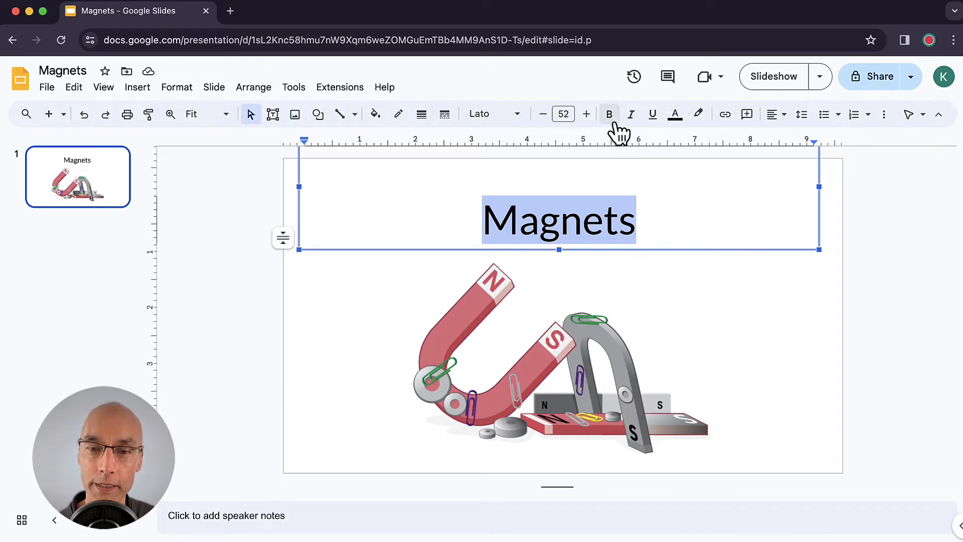
# Step: Make the Magnets title bold and colour it dark green
pyautogui.click(610, 114)
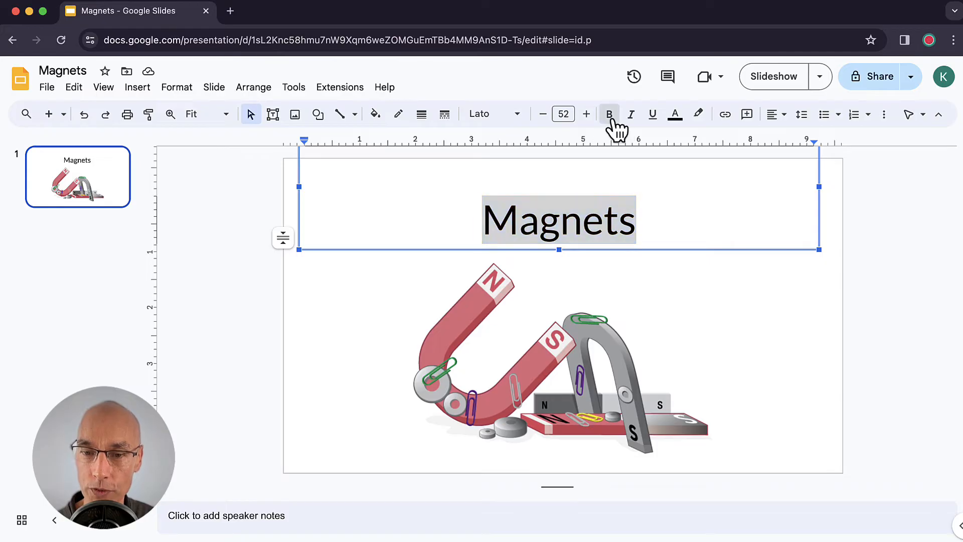
pyautogui.click(609, 114)
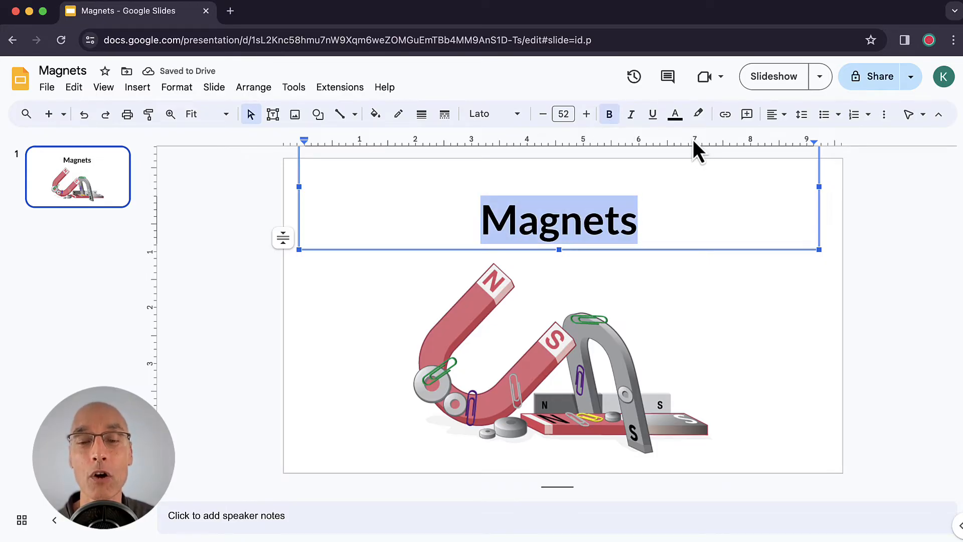
pyautogui.click(675, 114)
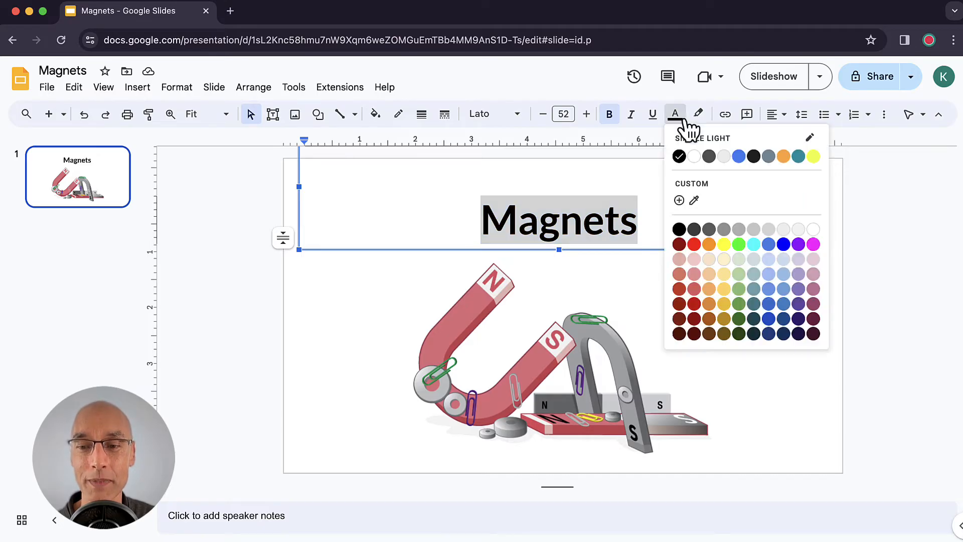
pyautogui.moveTo(757, 326)
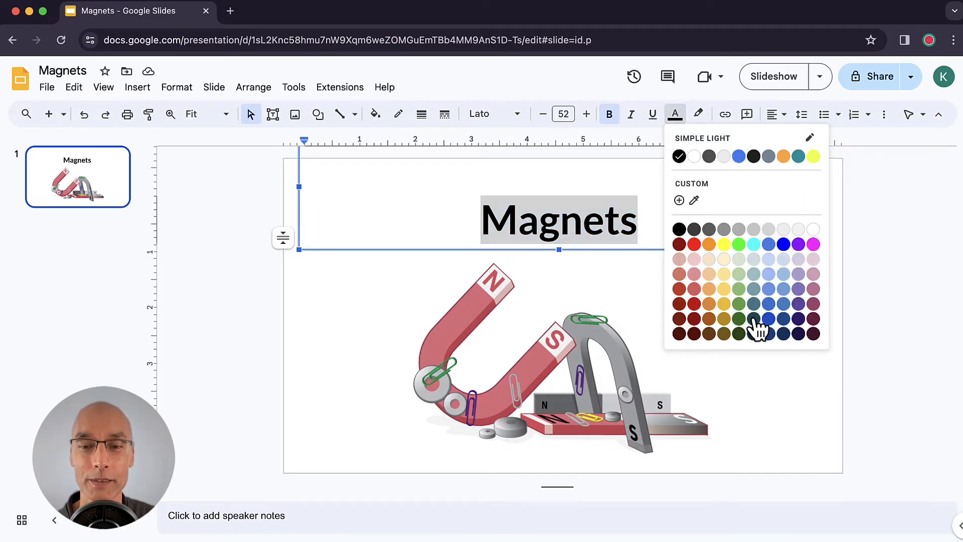
pyautogui.click(738, 334)
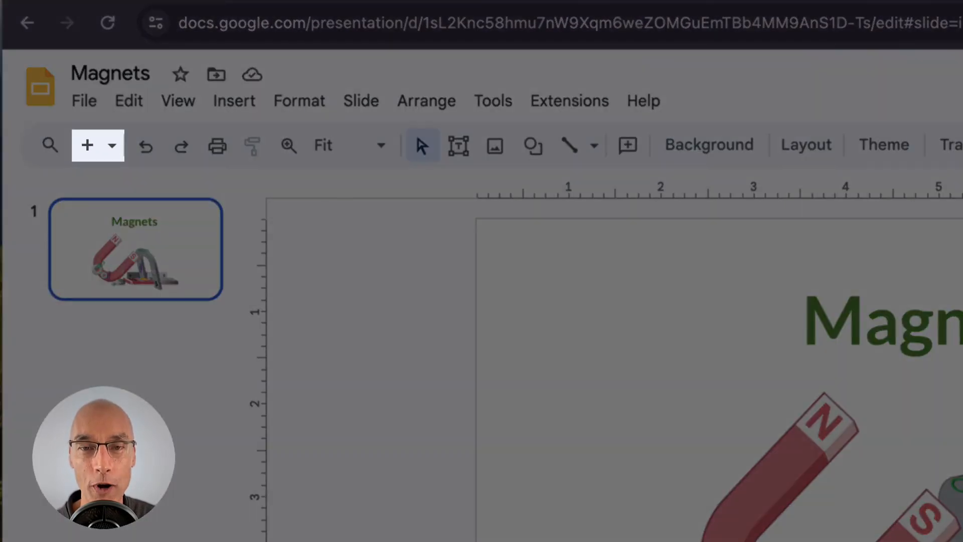
pyautogui.click(86, 146)
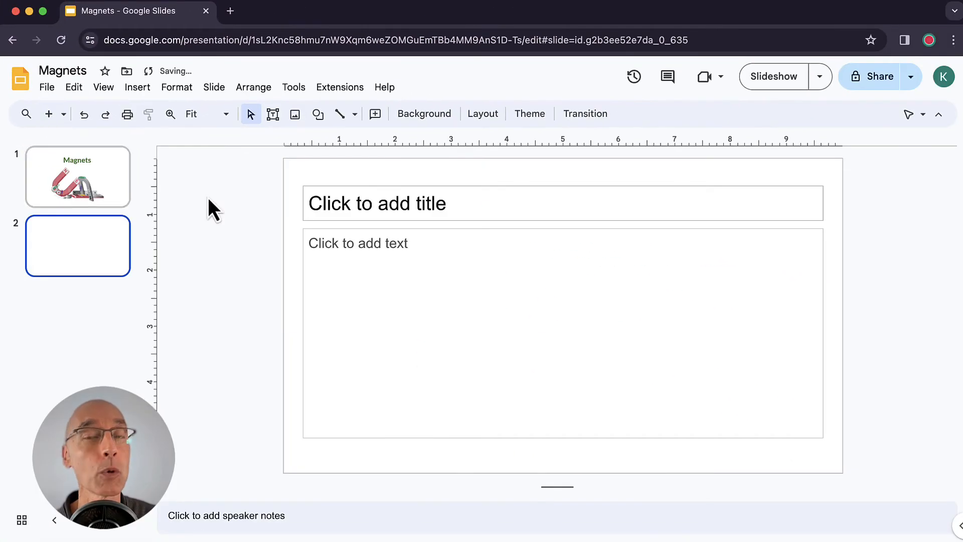
pyautogui.moveTo(277, 318)
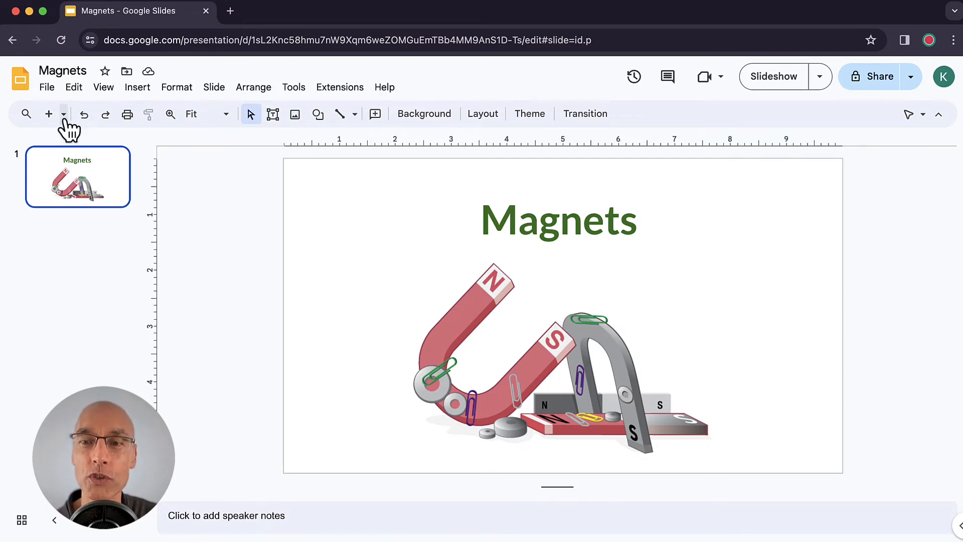
# Step: Add a Title and body slide as slide 2 and select it for editing
pyautogui.click(63, 113)
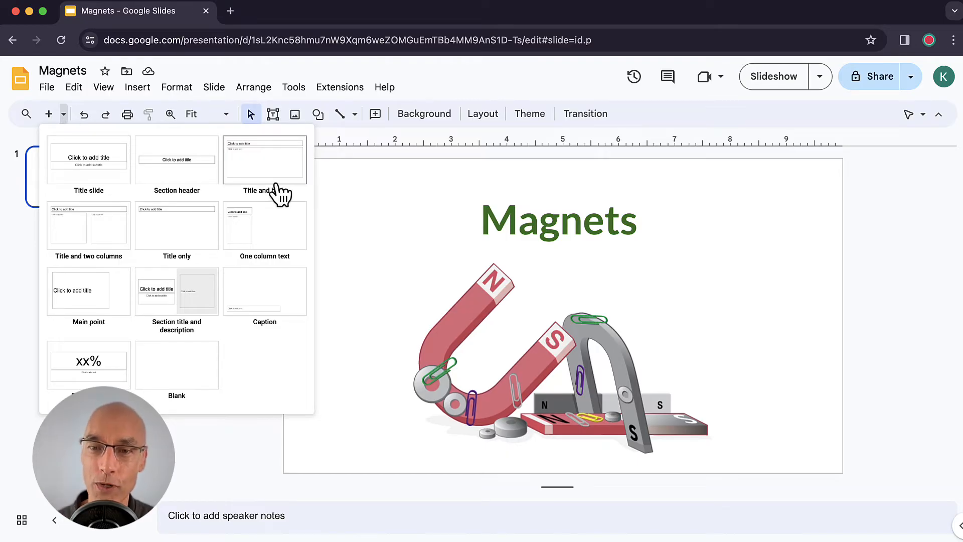
pyautogui.moveTo(307, 185)
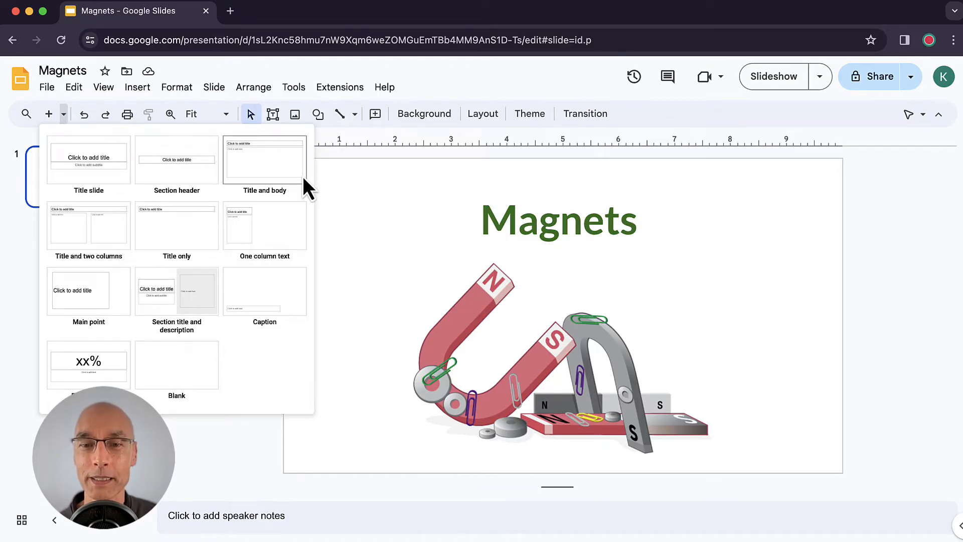
pyautogui.click(265, 160)
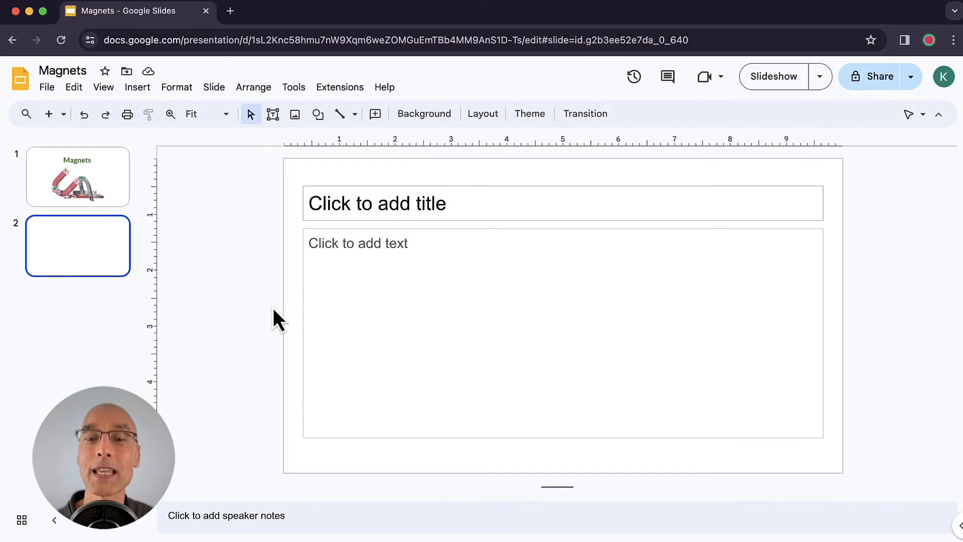
pyautogui.moveTo(125, 186)
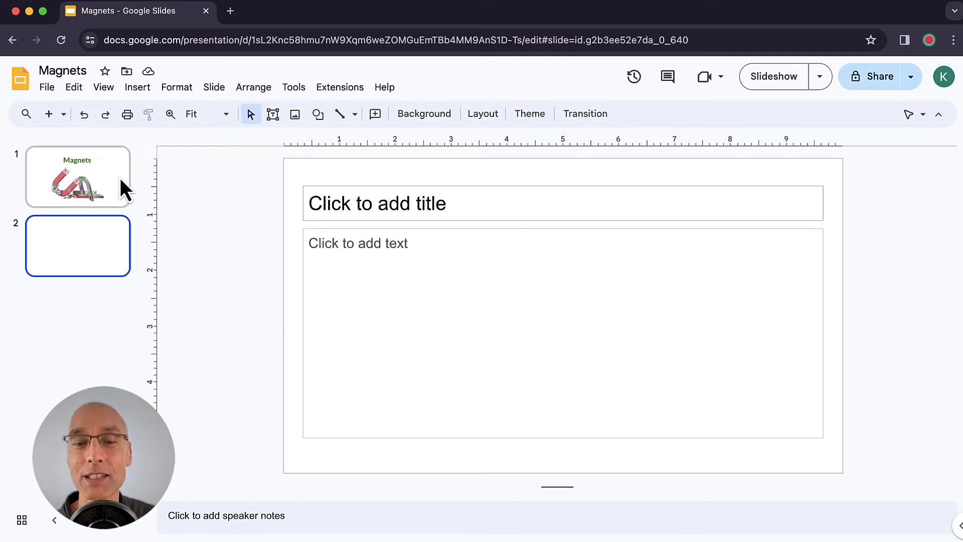
pyautogui.moveTo(120, 215)
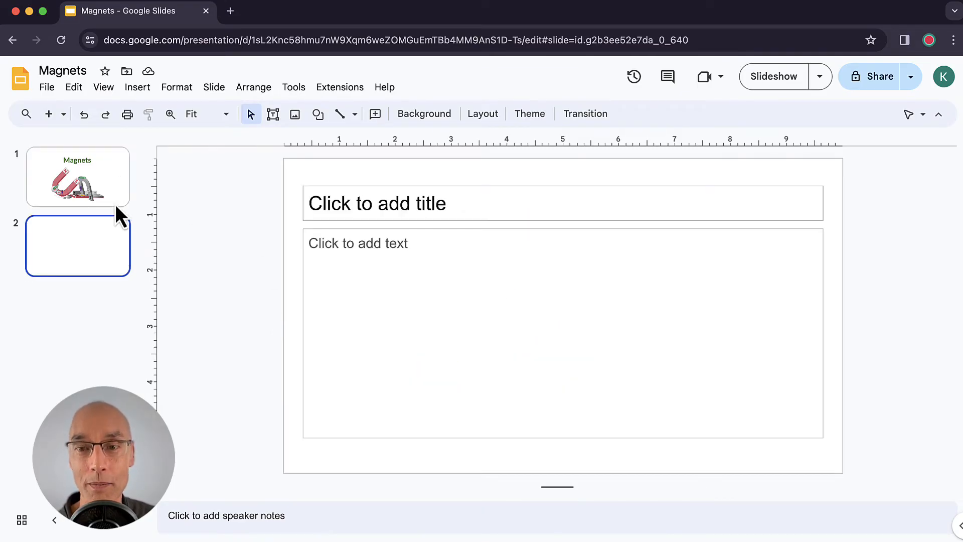
pyautogui.moveTo(115, 267)
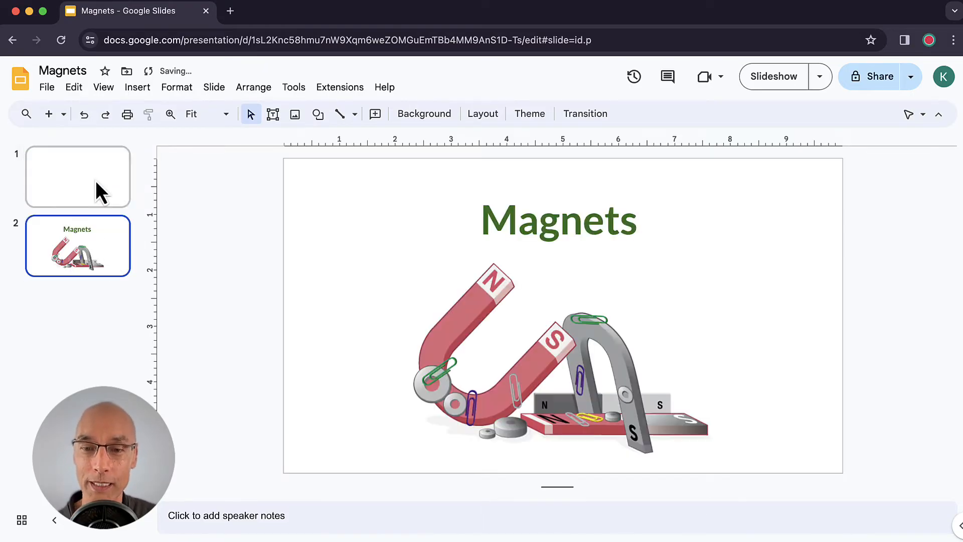
pyautogui.click(77, 177)
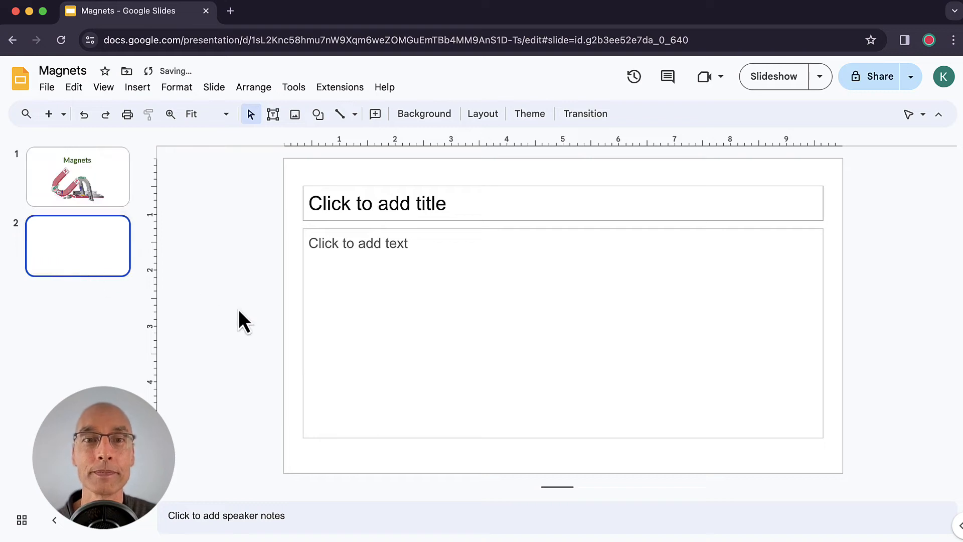
pyautogui.moveTo(423, 212)
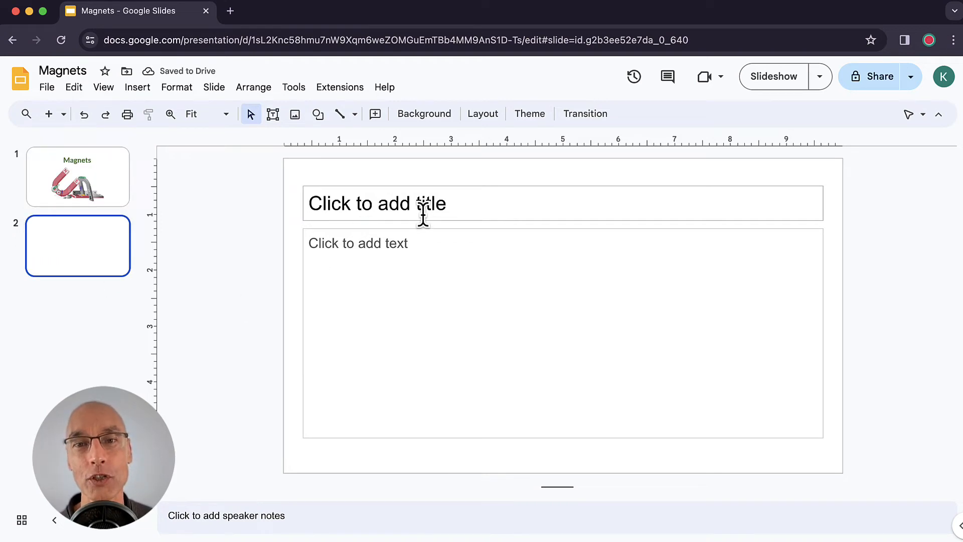
pyautogui.moveTo(936, 366)
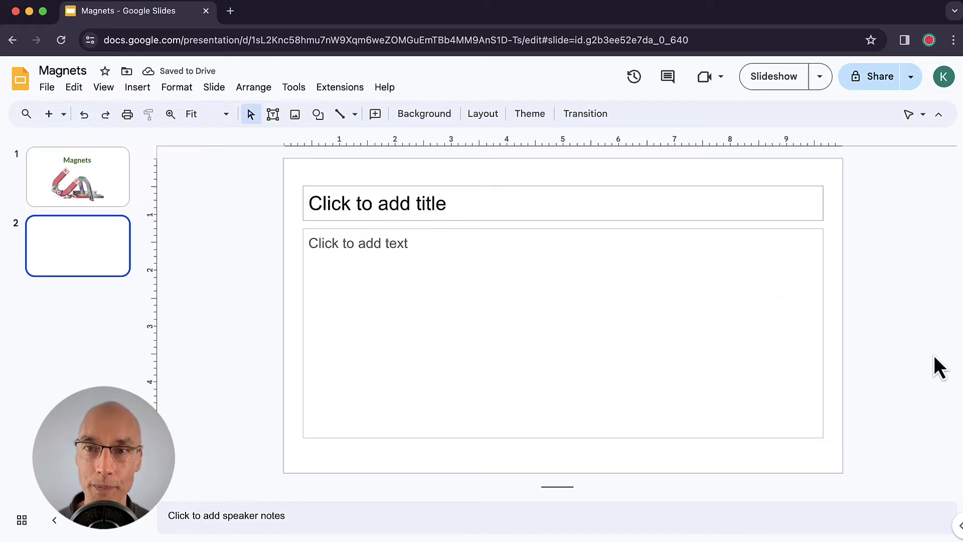
# Step: Enter the title 'What is a magnet?' and the definition that a magnet can attract certain objects
pyautogui.write('What i')
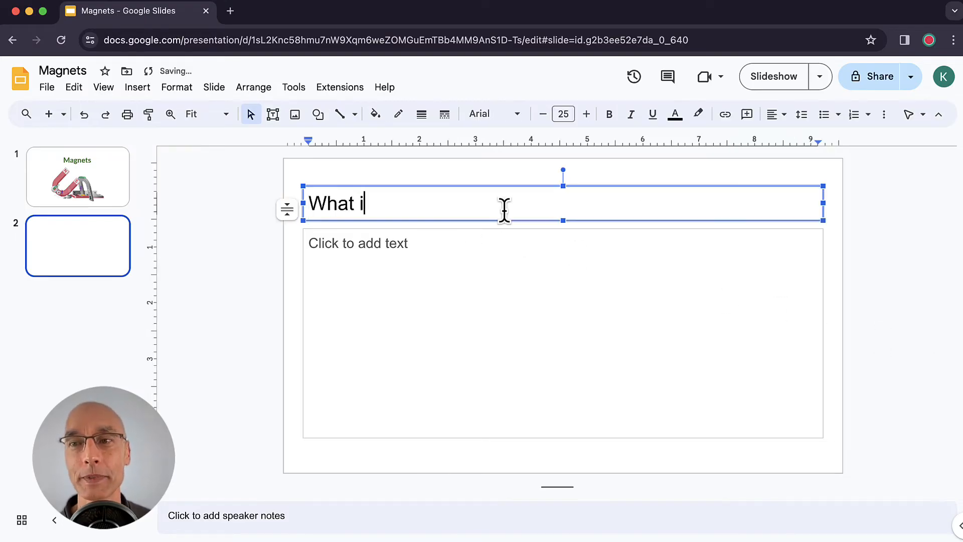
pyautogui.write('s a magnet?')
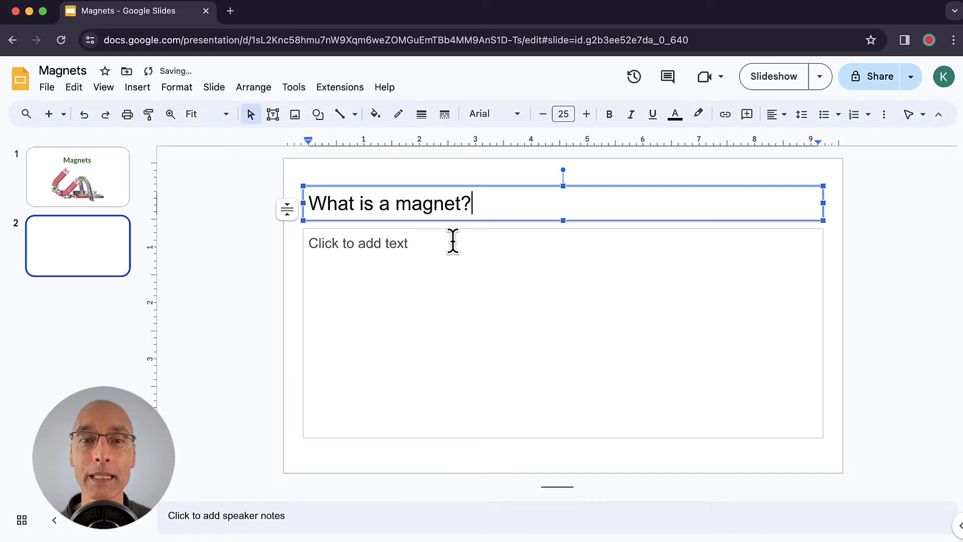
pyautogui.write('A magnet is a special object')
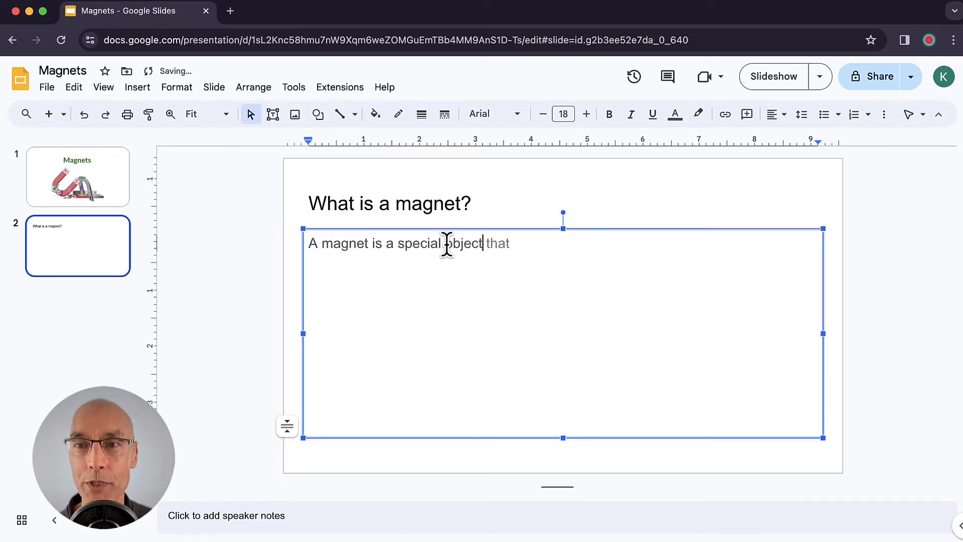
pyautogui.write('can attract certain objects')
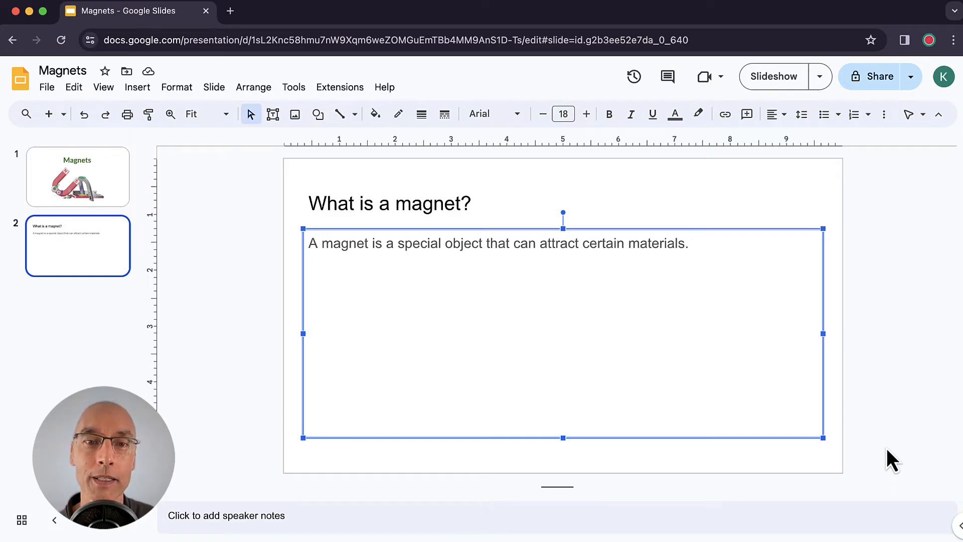
pyautogui.moveTo(444, 214)
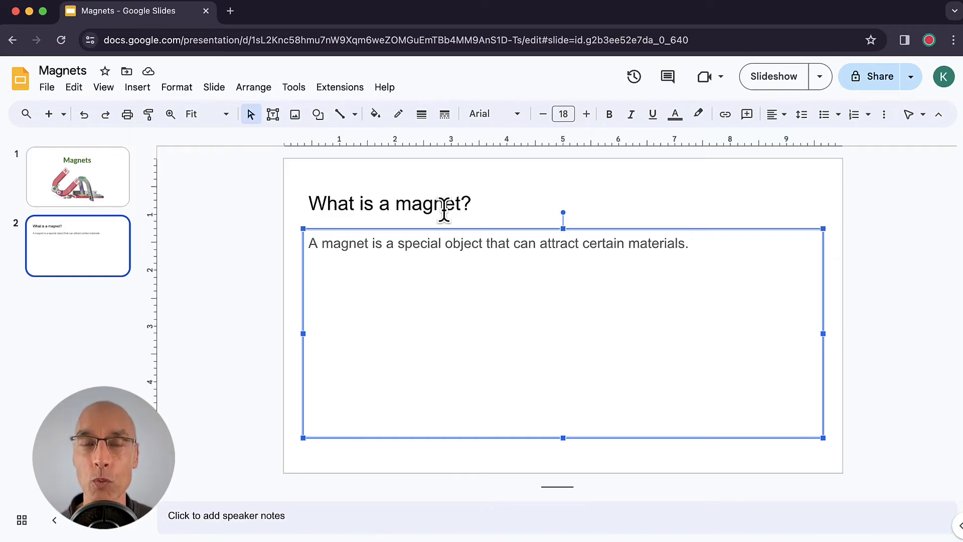
pyautogui.moveTo(329, 476)
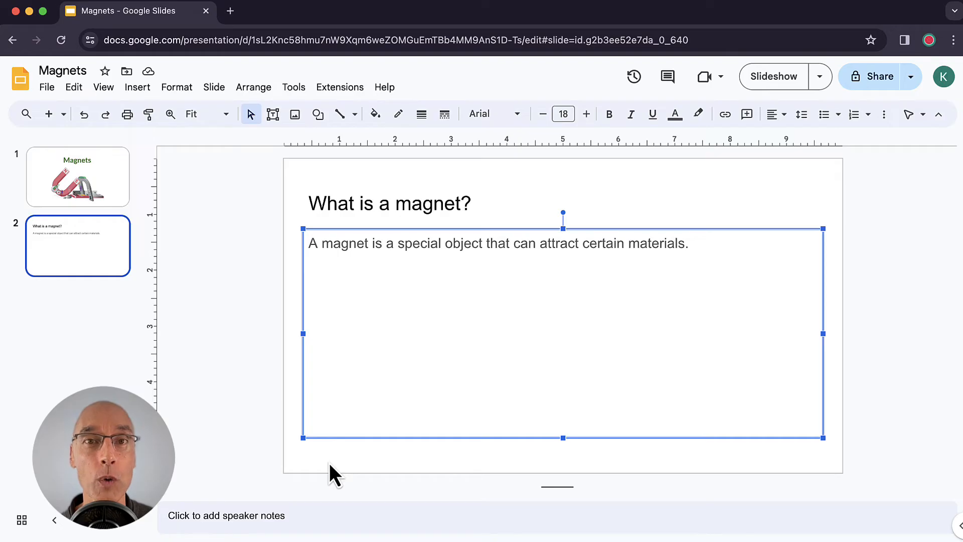
pyautogui.moveTo(319, 484)
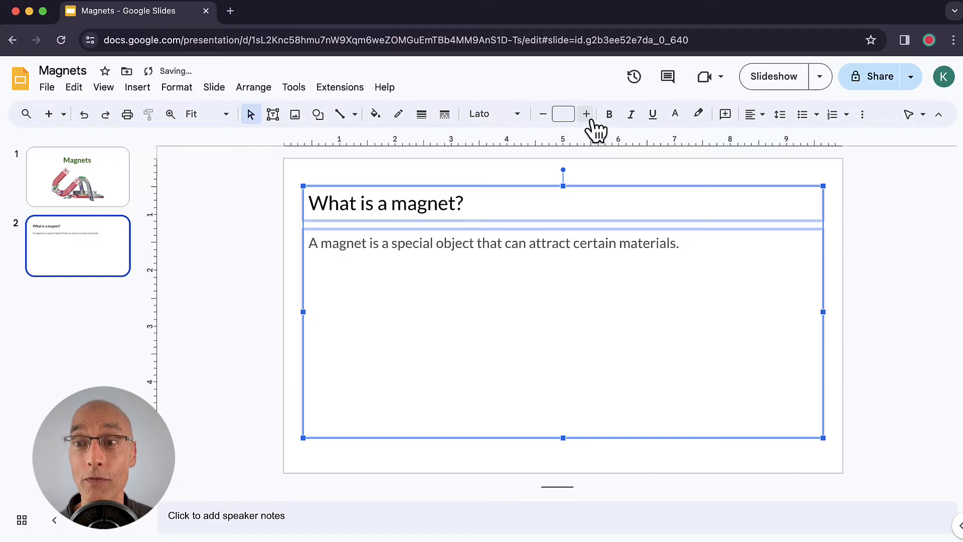
# Step: Enlarge both text boxes' Lato text and make the title bold dark green
pyautogui.click(586, 113)
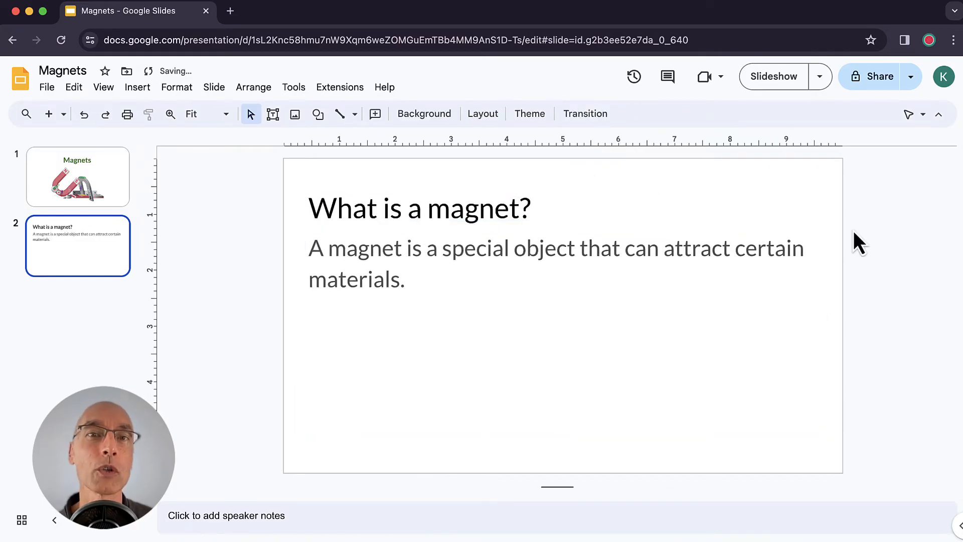
pyautogui.click(675, 113)
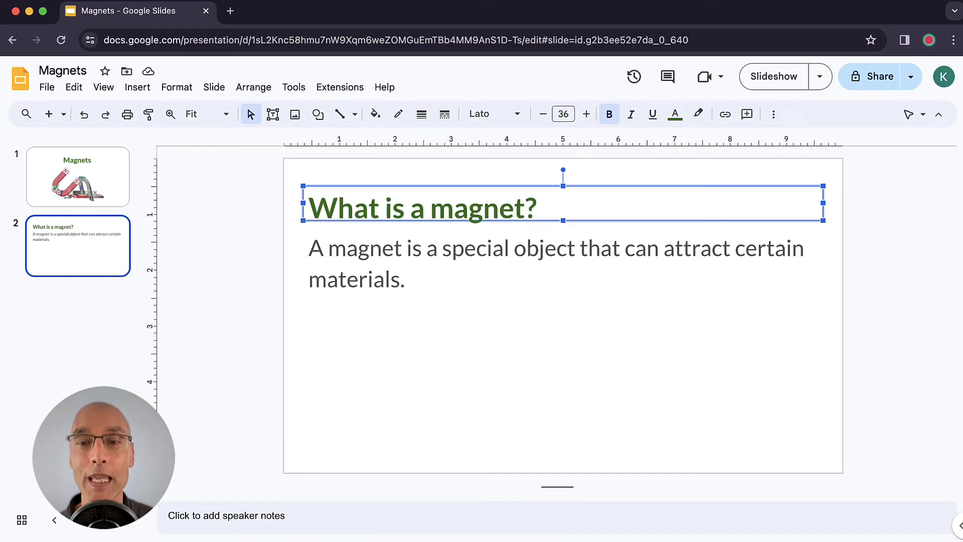
pyautogui.click(548, 253)
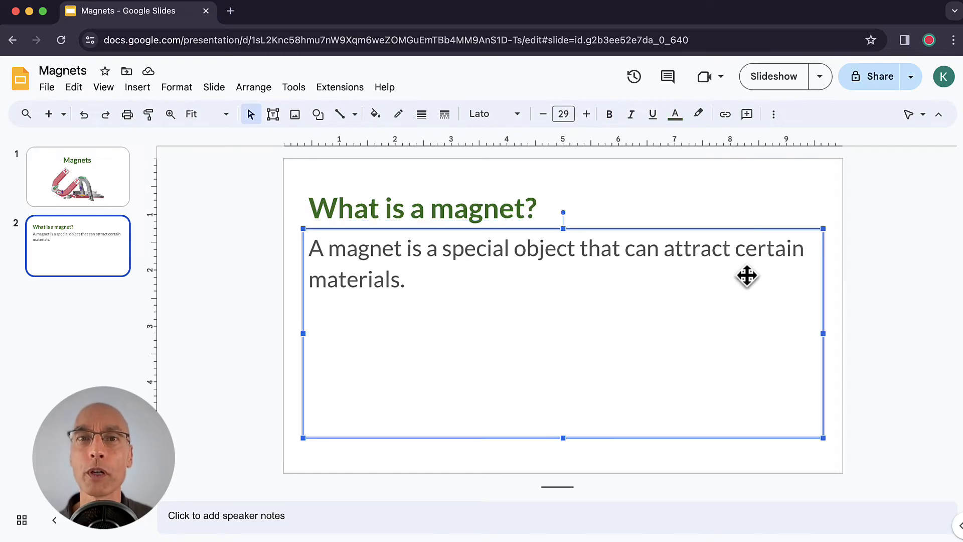
pyautogui.moveTo(914, 339)
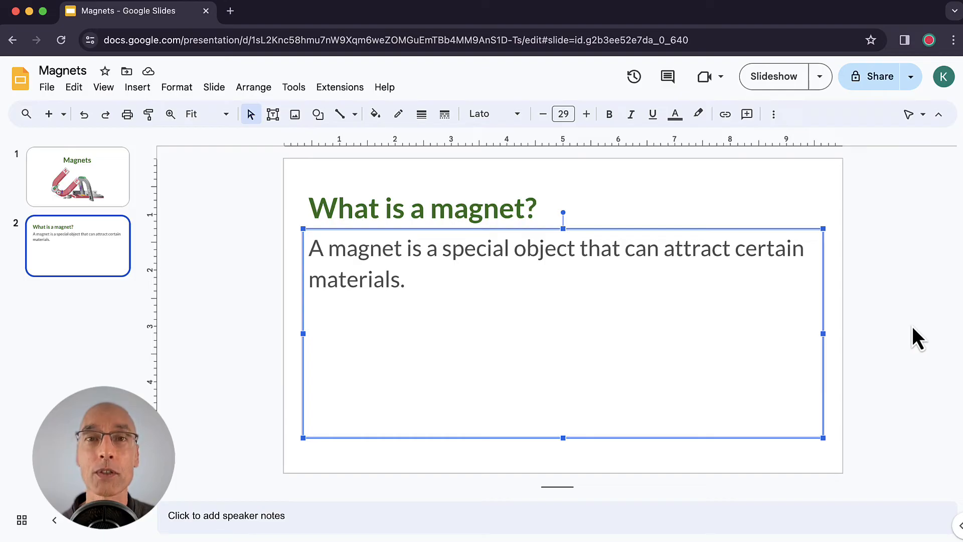
pyautogui.moveTo(815, 335)
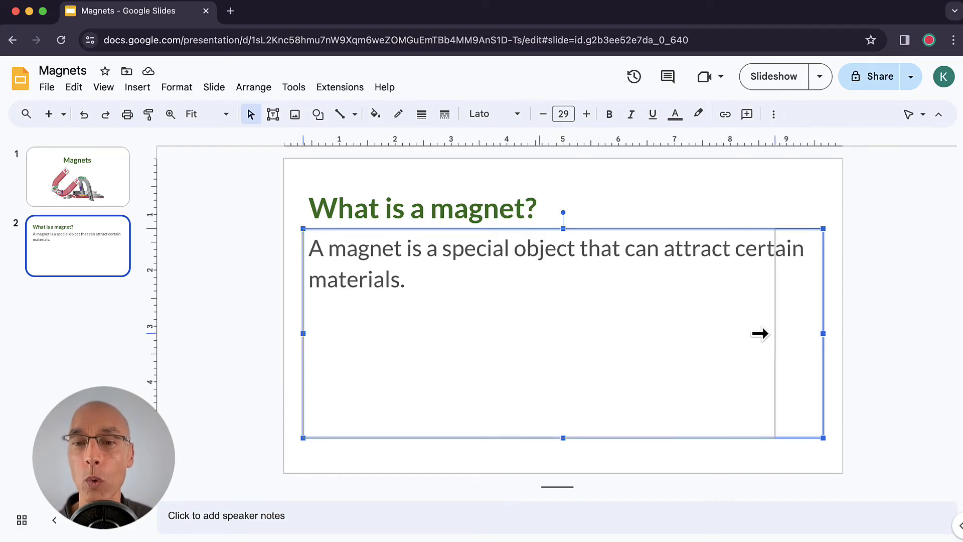
# Step: Narrow the definition text box to the left half so the sentence wraps onto three lines
pyautogui.moveTo(822, 333); pyautogui.dragTo(548, 333)
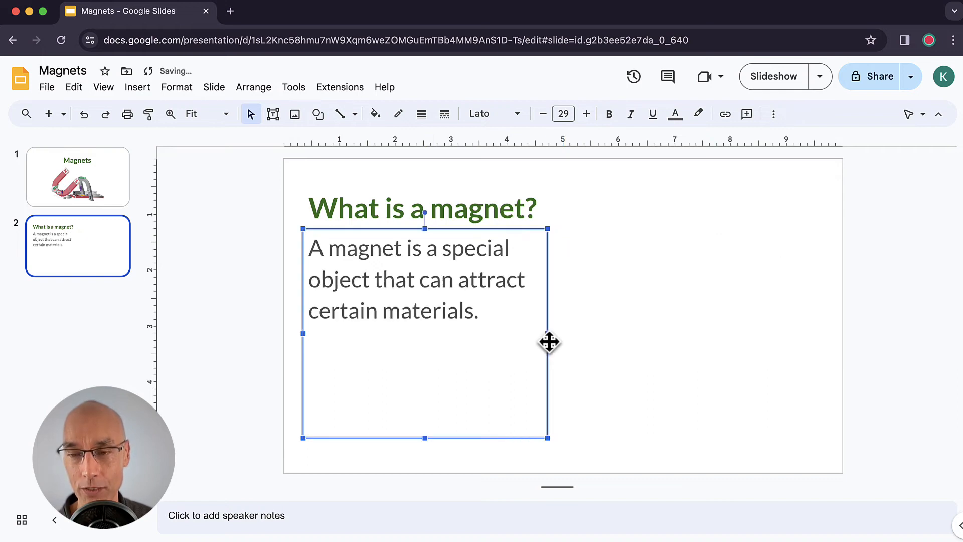
pyautogui.click(638, 348)
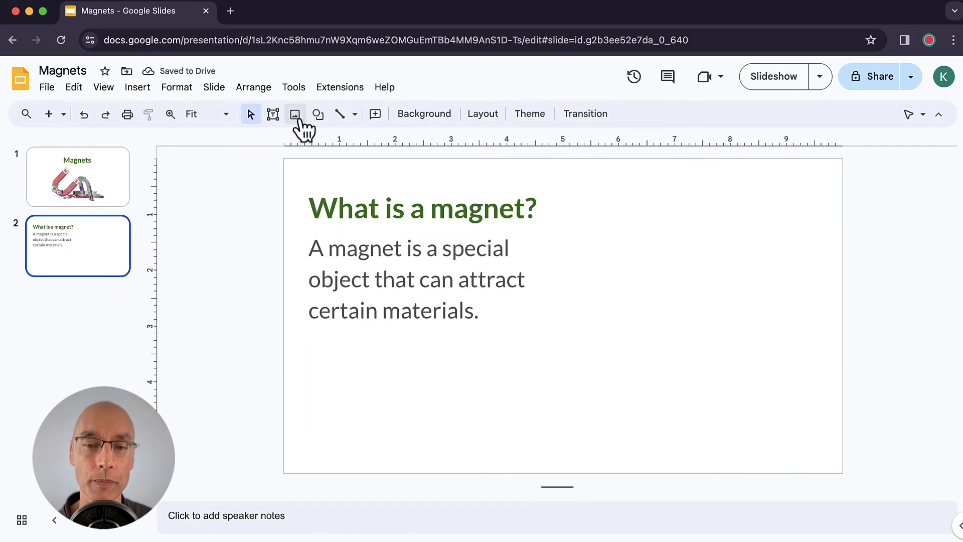
# Step: Search the web for 'magnet' images from the Insert image options
pyautogui.click(295, 114)
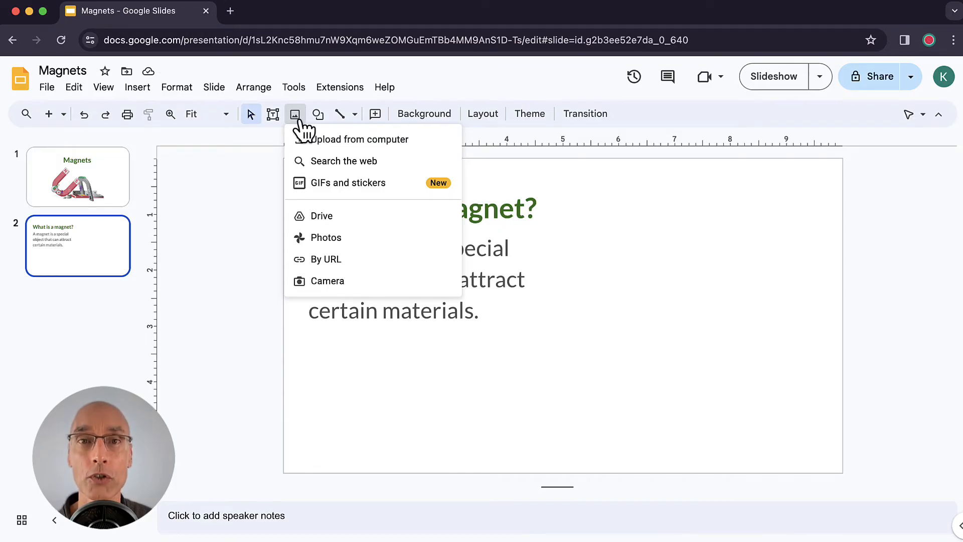
pyautogui.click(344, 161)
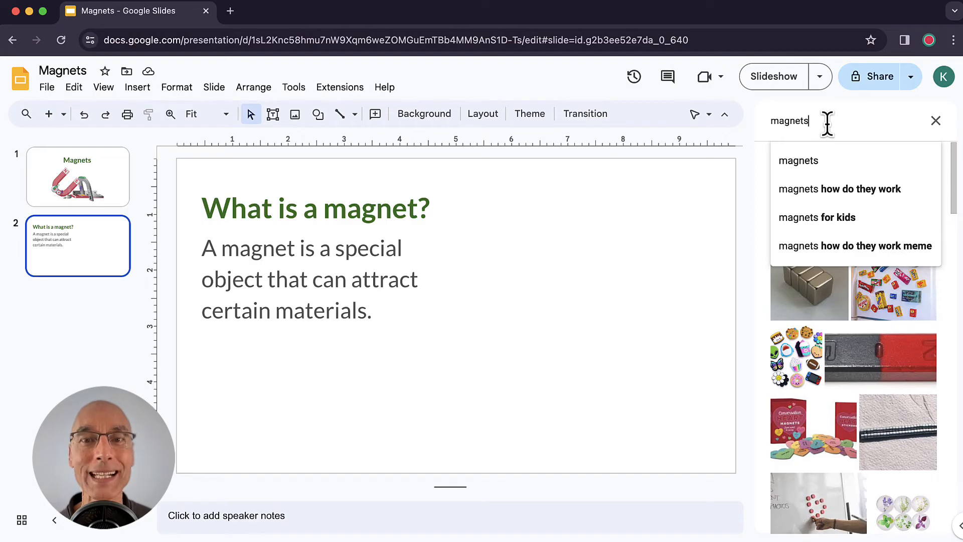
pyautogui.press('Backspace')
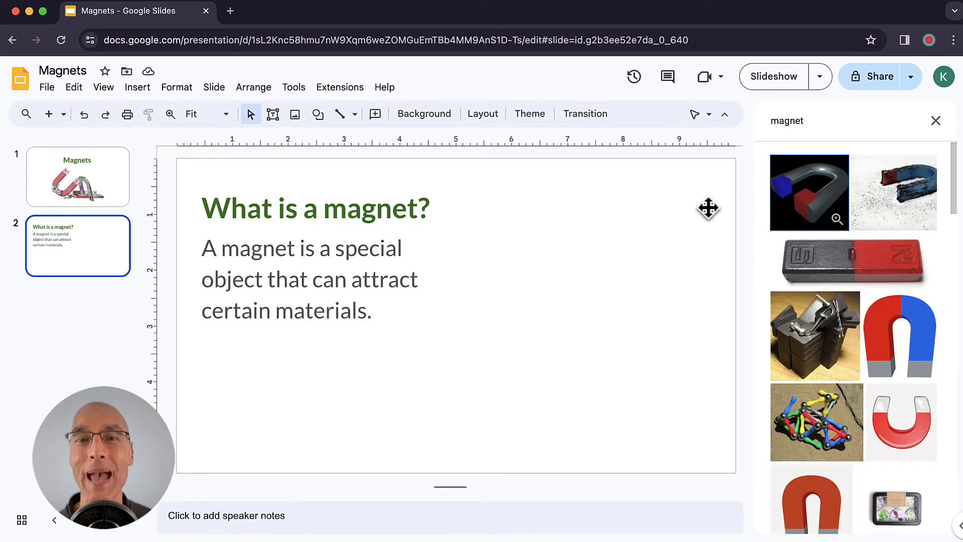
pyautogui.scroll(-3)
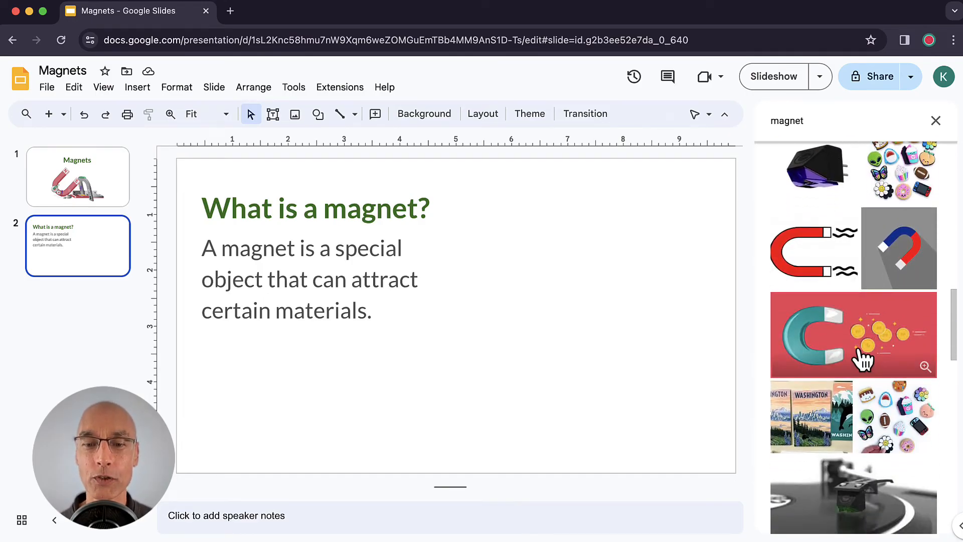
# Step: Insert the teal horseshoe magnet with gold coins picture beside the definition text
pyautogui.click(854, 335)
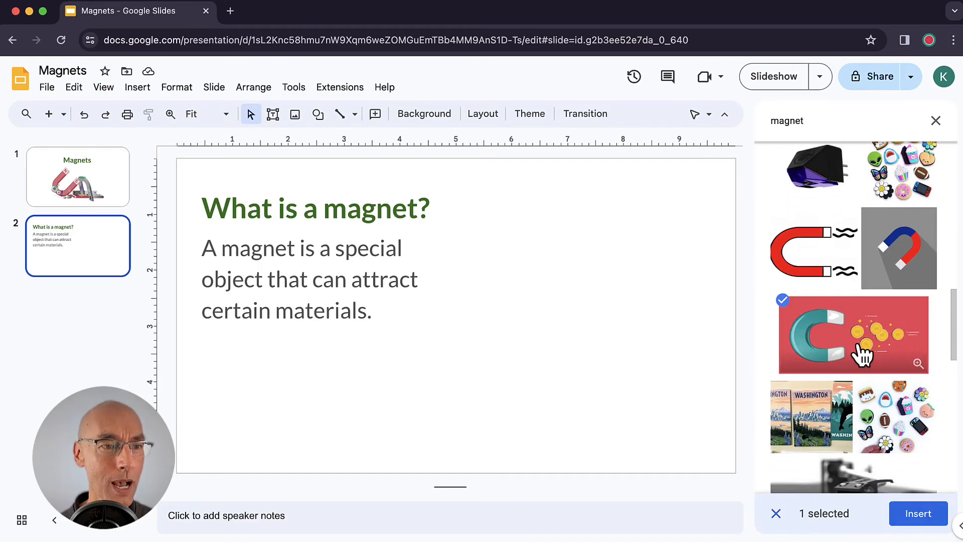
pyautogui.click(918, 514)
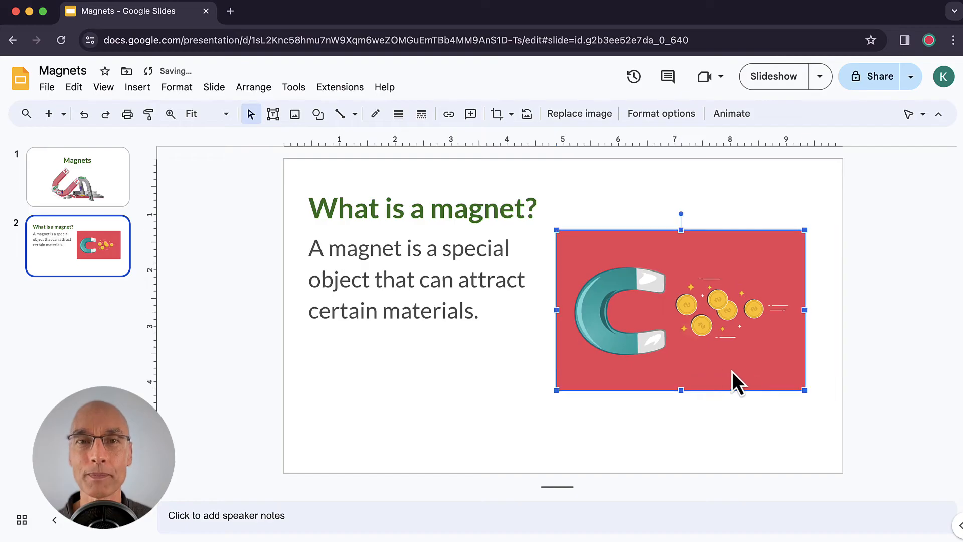
pyautogui.click(755, 432)
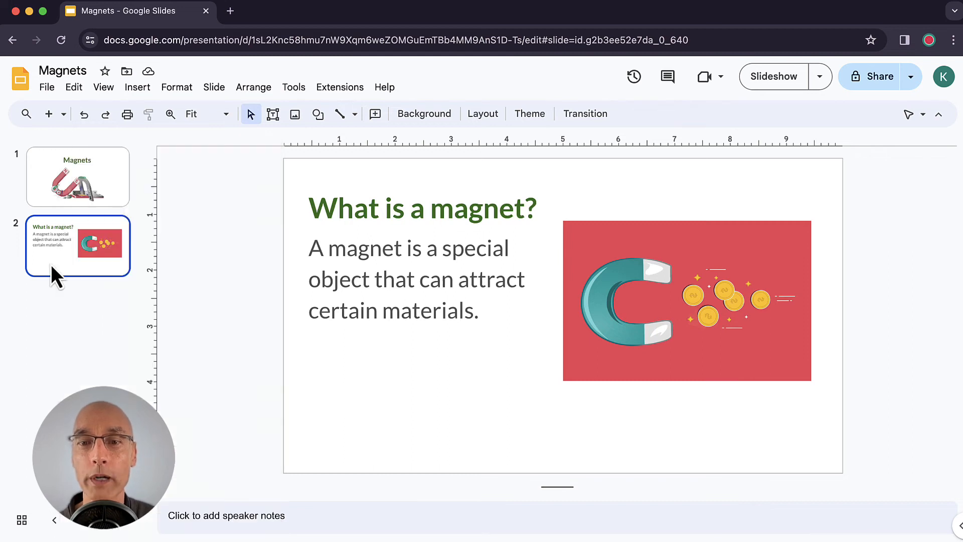
pyautogui.moveTo(155, 216)
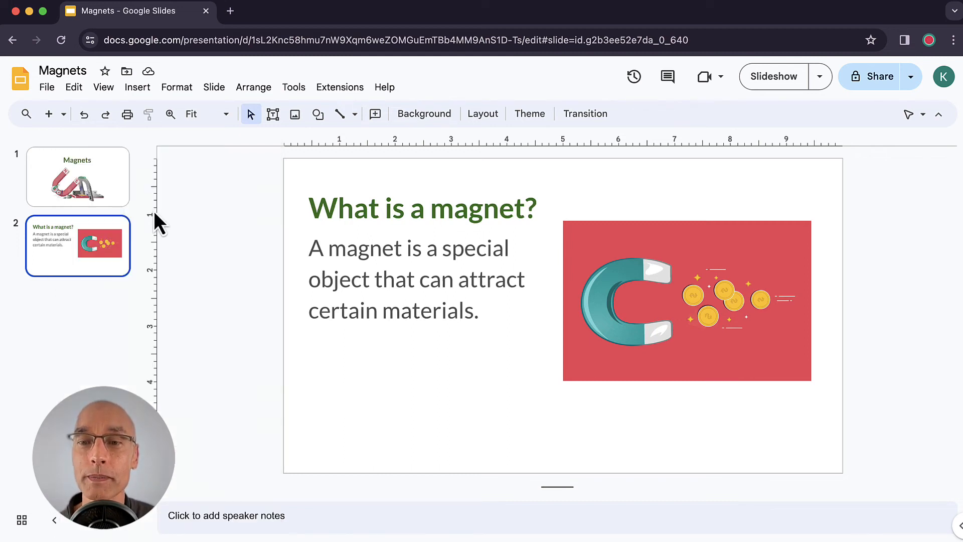
# Step: Duplicate the 'What is a magnet?' slide to create a third identical slide
pyautogui.click(74, 86)
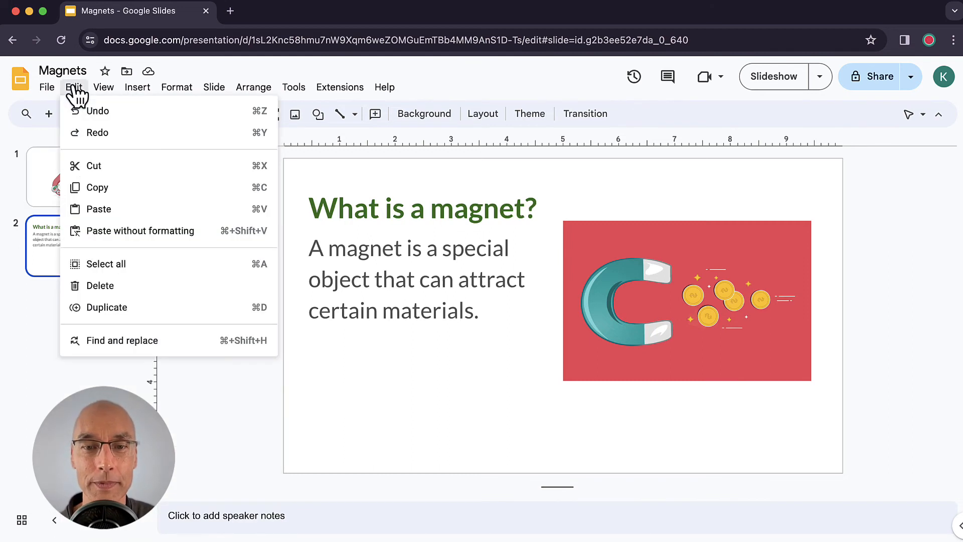
pyautogui.moveTo(106, 308)
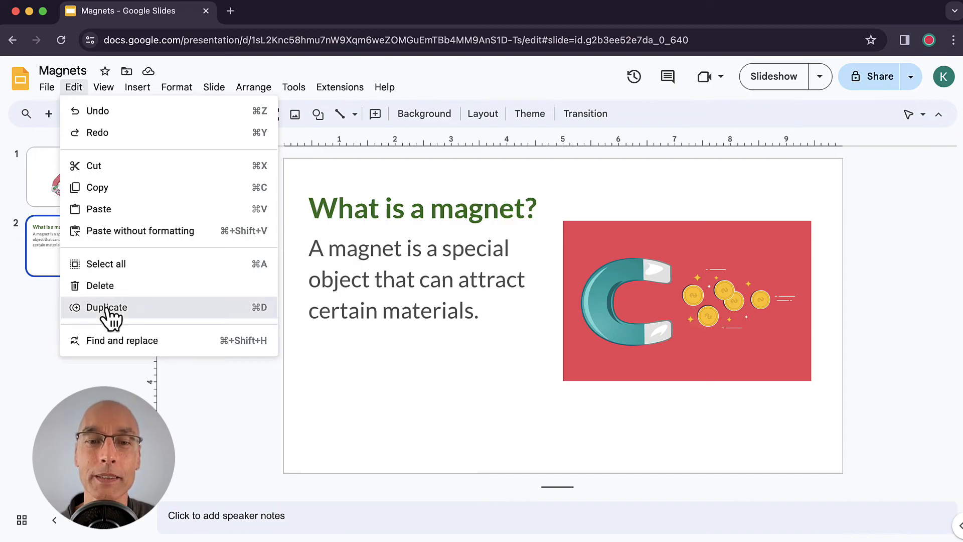
pyautogui.click(106, 308)
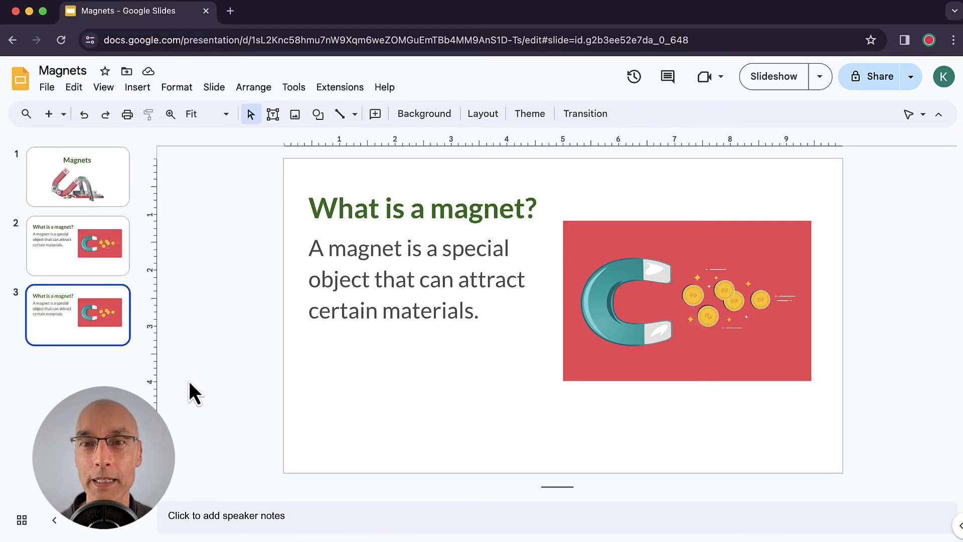
# Step: Draw a new text box under the definition text on slide 3, stretching toward the magnet image
pyautogui.click(273, 114)
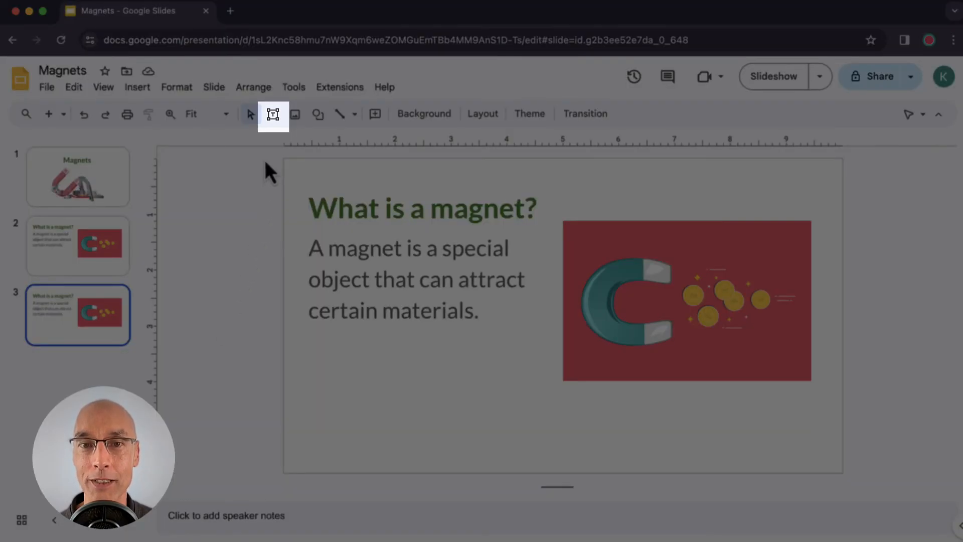
pyautogui.click(273, 114)
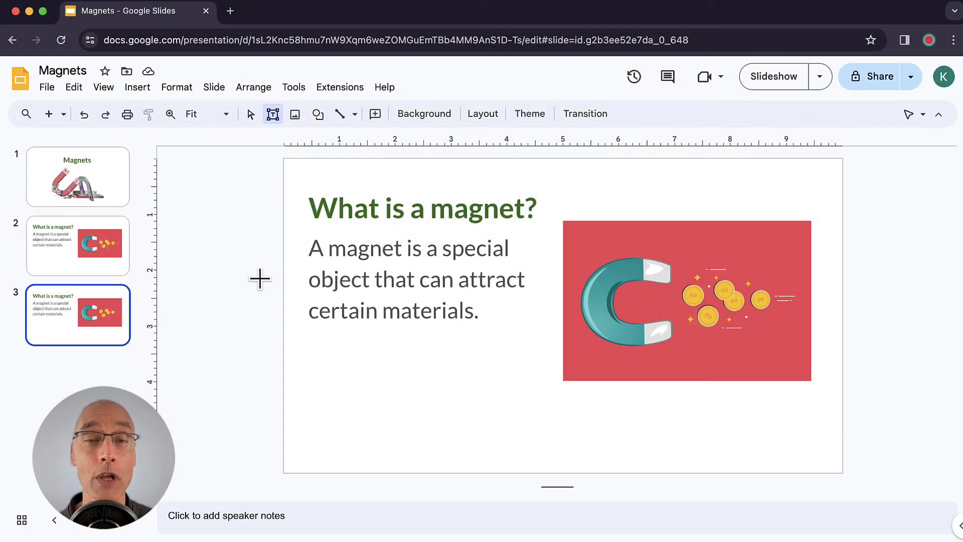
pyautogui.moveTo(336, 349)
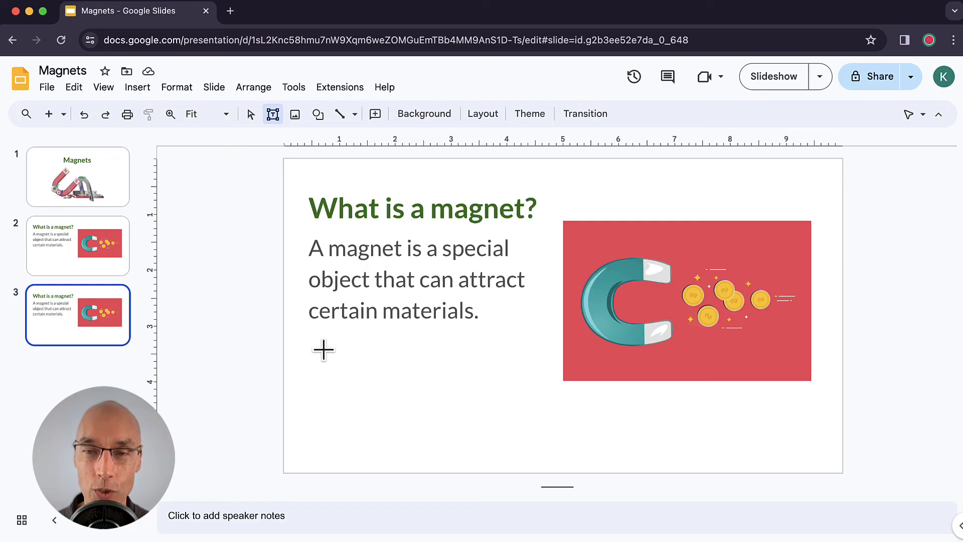
pyautogui.moveTo(314, 341)
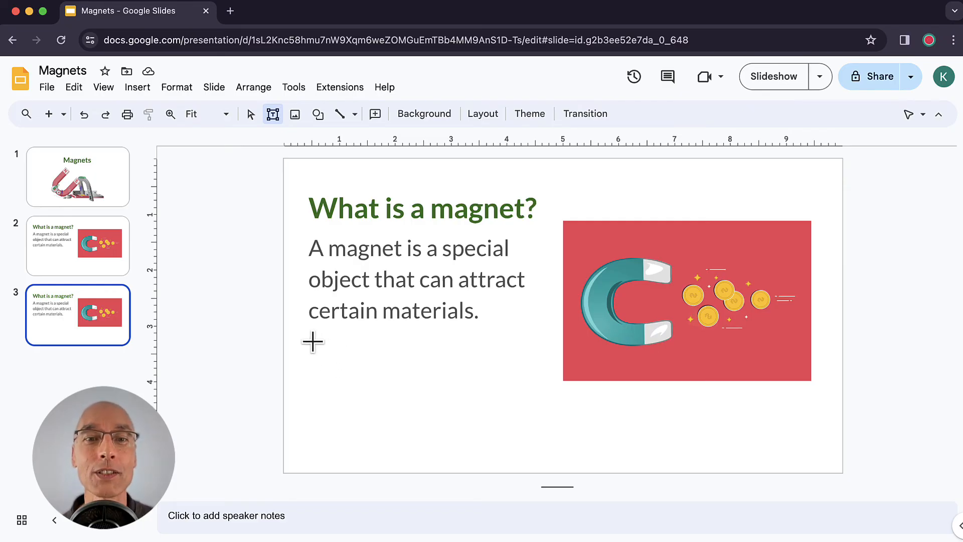
pyautogui.moveTo(314, 344); pyautogui.dragTo(351, 377)
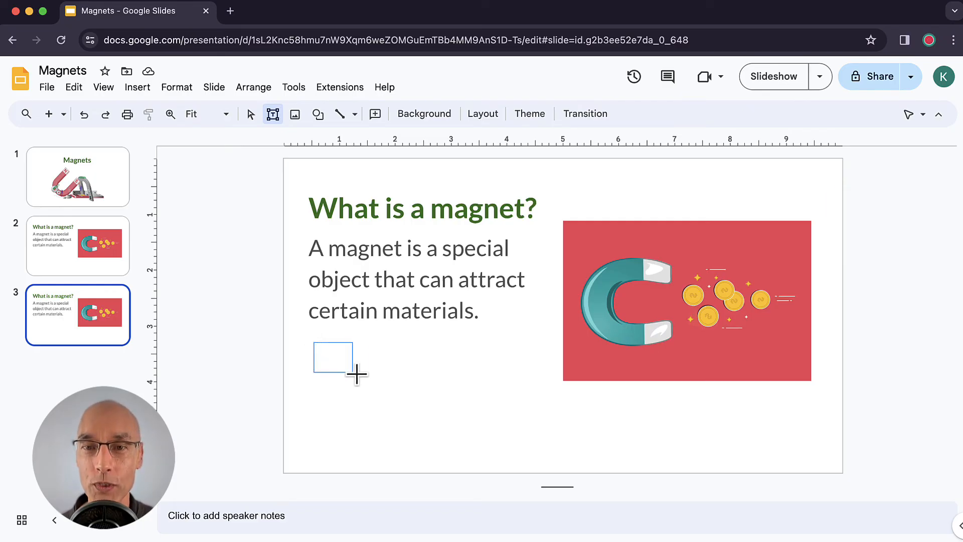
pyautogui.moveTo(313, 344); pyautogui.dragTo(519, 413)
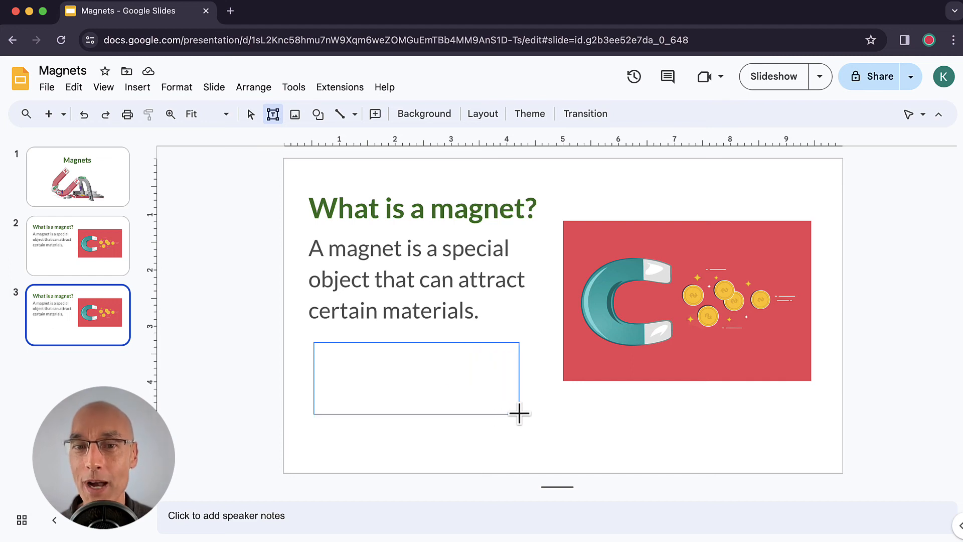
pyautogui.moveTo(519, 413); pyautogui.dragTo(542, 414)
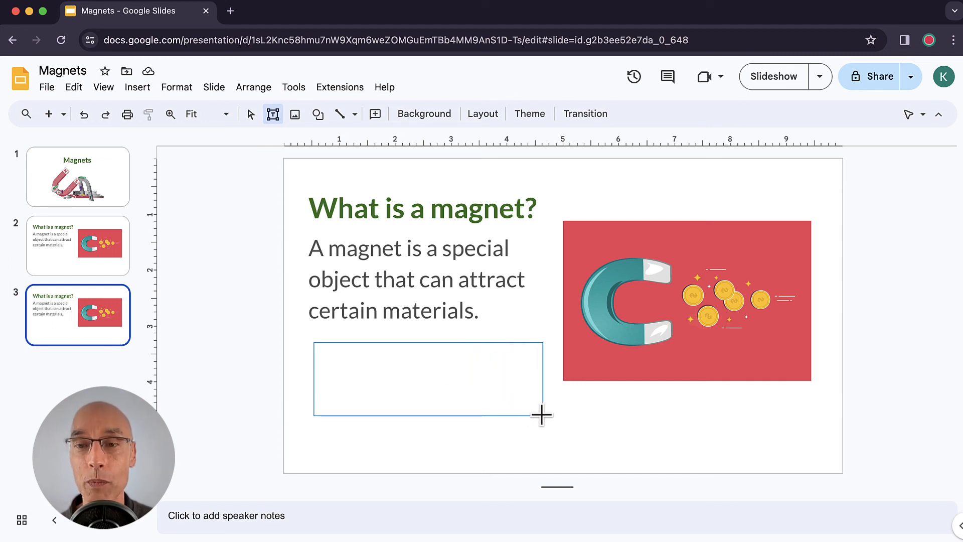
pyautogui.moveTo(315, 342); pyautogui.dragTo(542, 415)
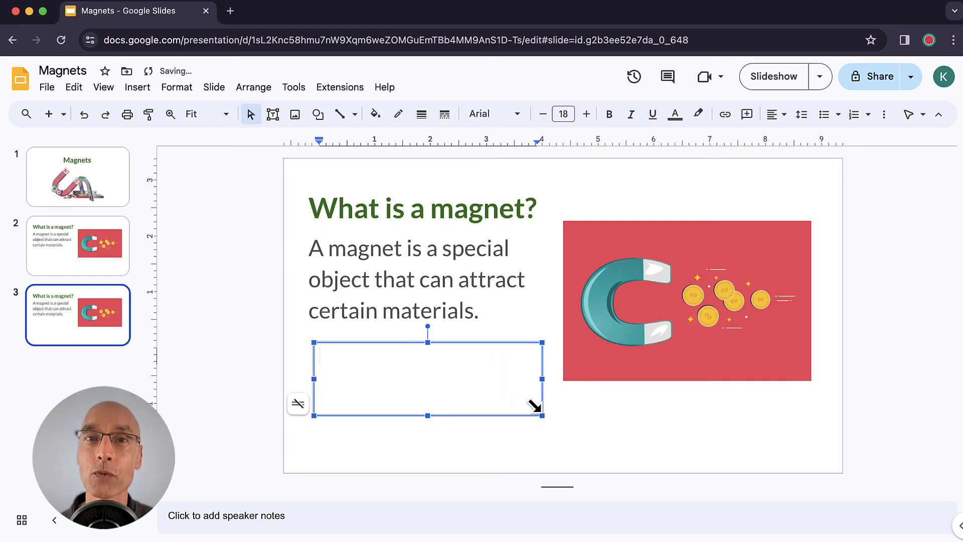
# Step: Enter the question 'What do you know about magnets?' in the new text box
pyautogui.write('What d')
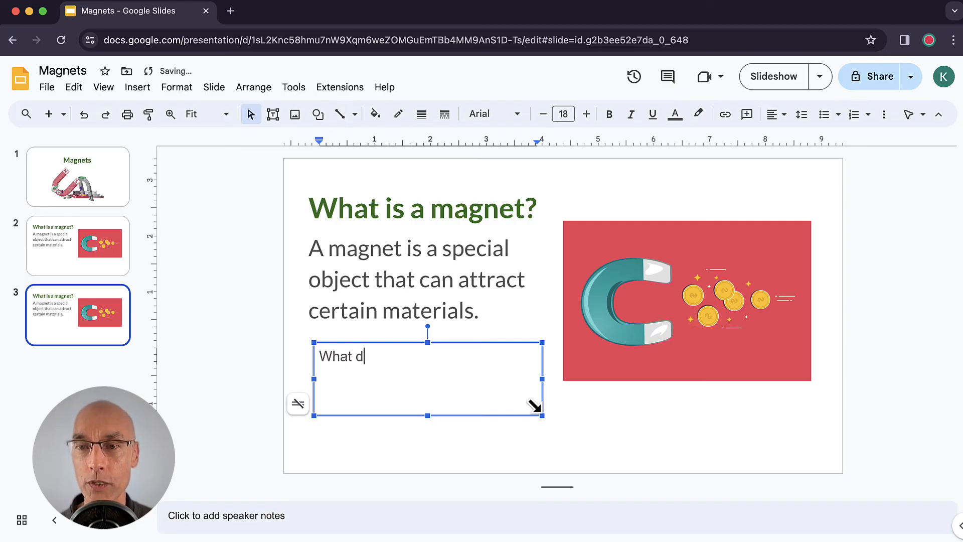
pyautogui.write('o you know about')
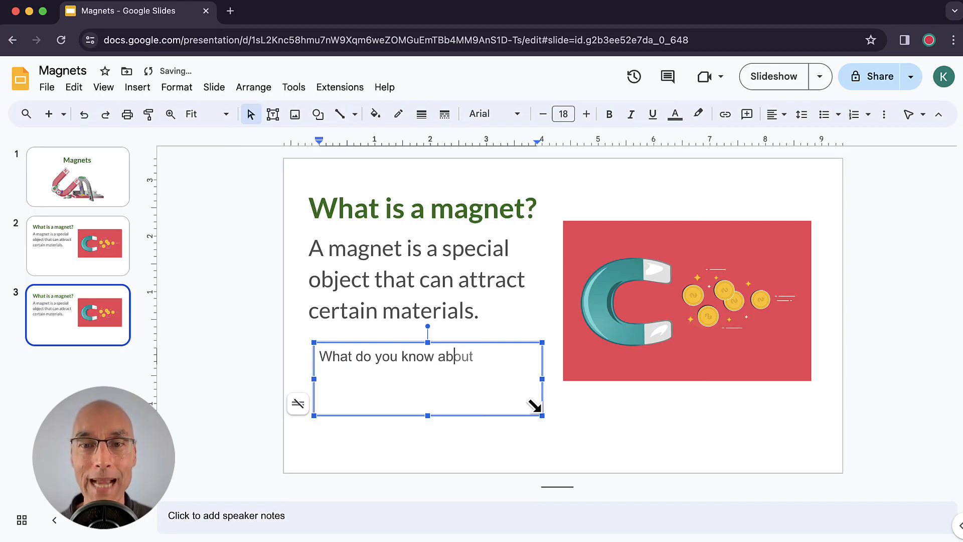
pyautogui.write('magnets')
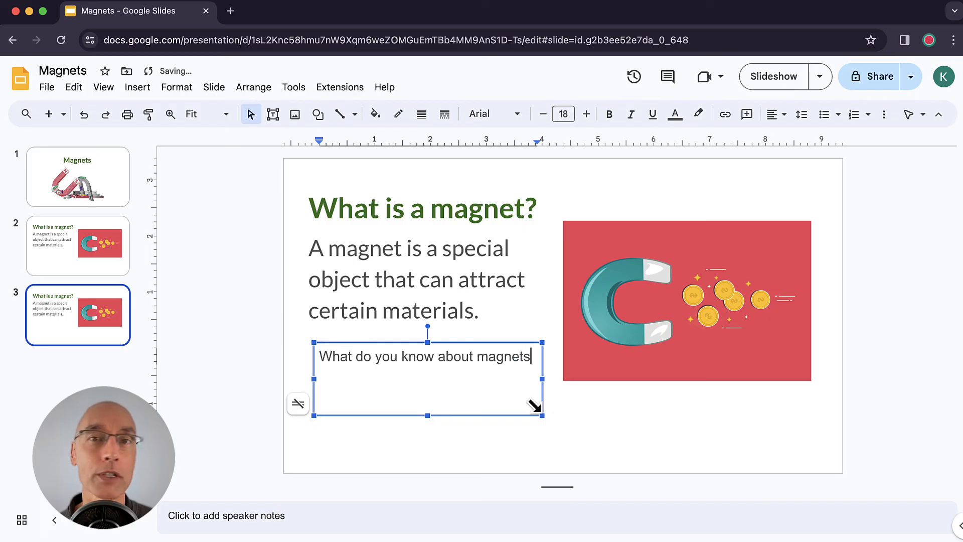
pyautogui.write('?')
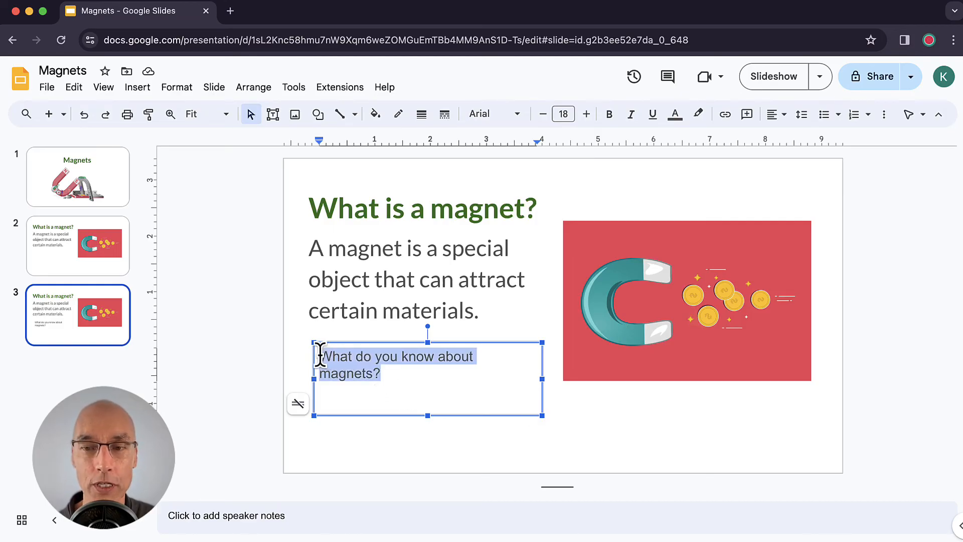
# Step: Style the question in Lato at size 23, dark red and italic
pyautogui.click(486, 113)
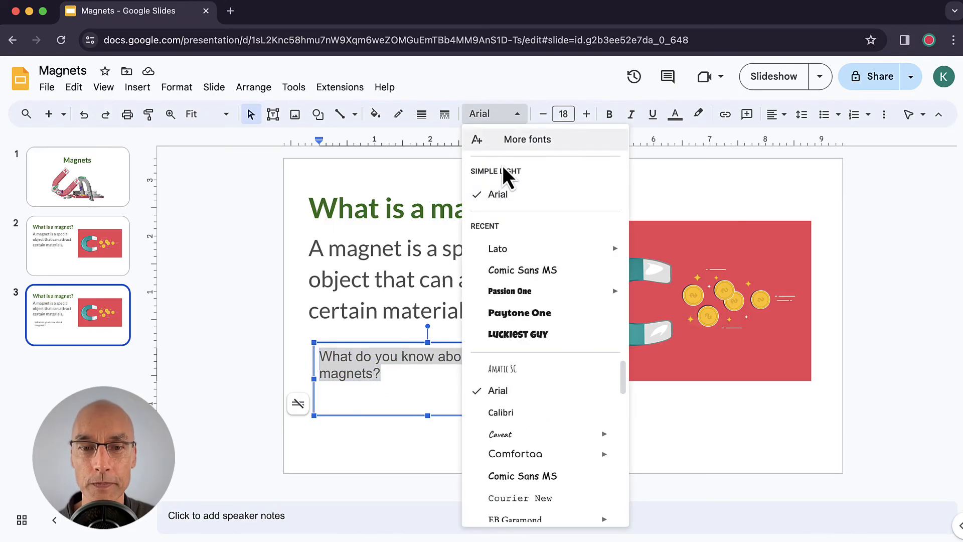
pyautogui.click(498, 249)
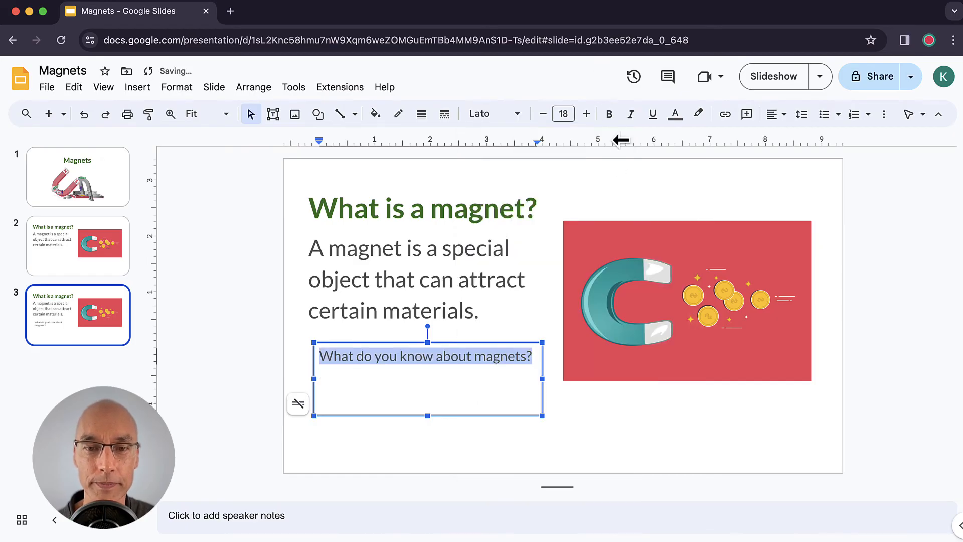
pyautogui.click(586, 114)
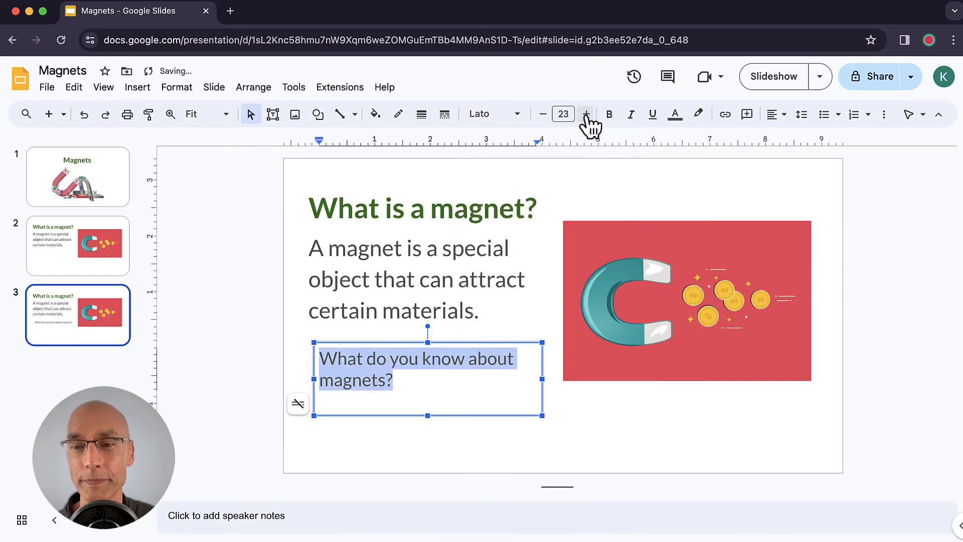
pyautogui.click(676, 114)
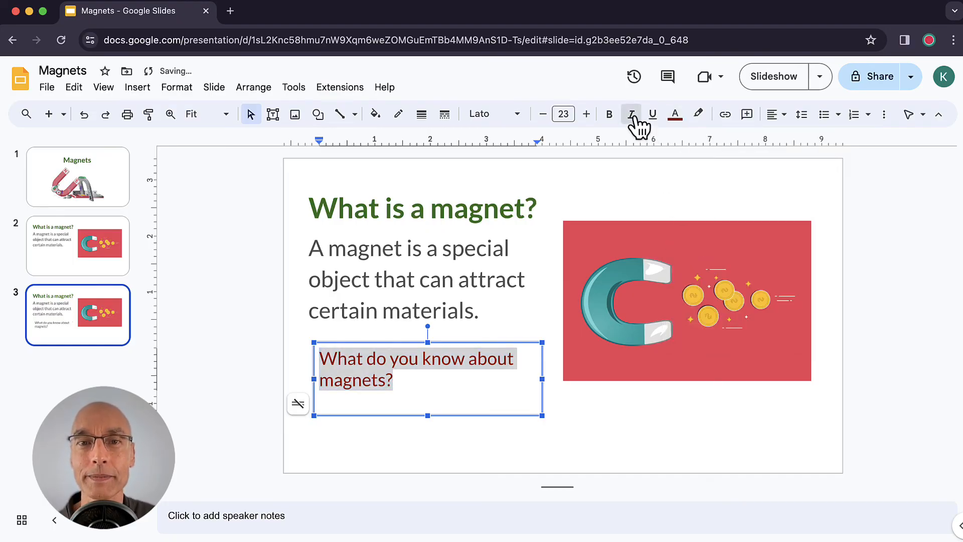
pyautogui.click(631, 114)
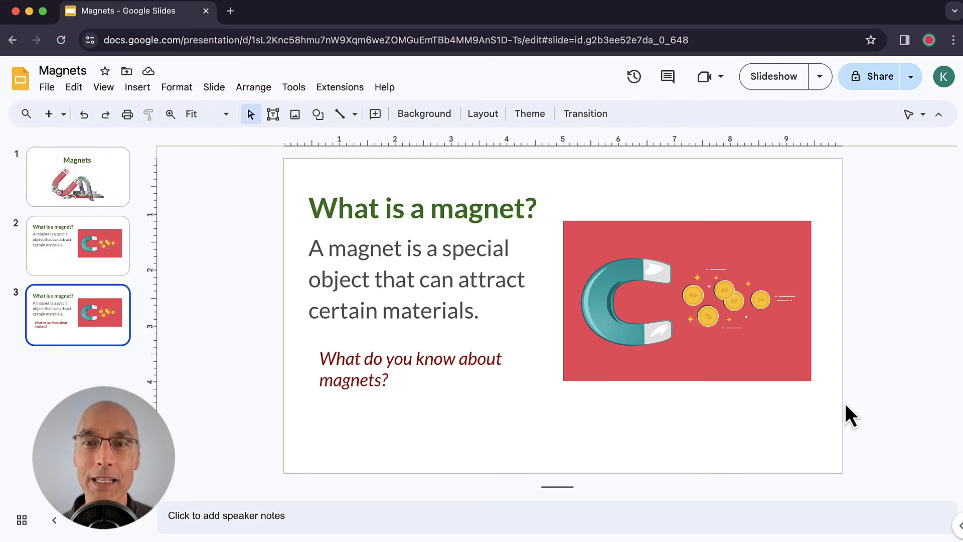
pyautogui.moveTo(121, 200)
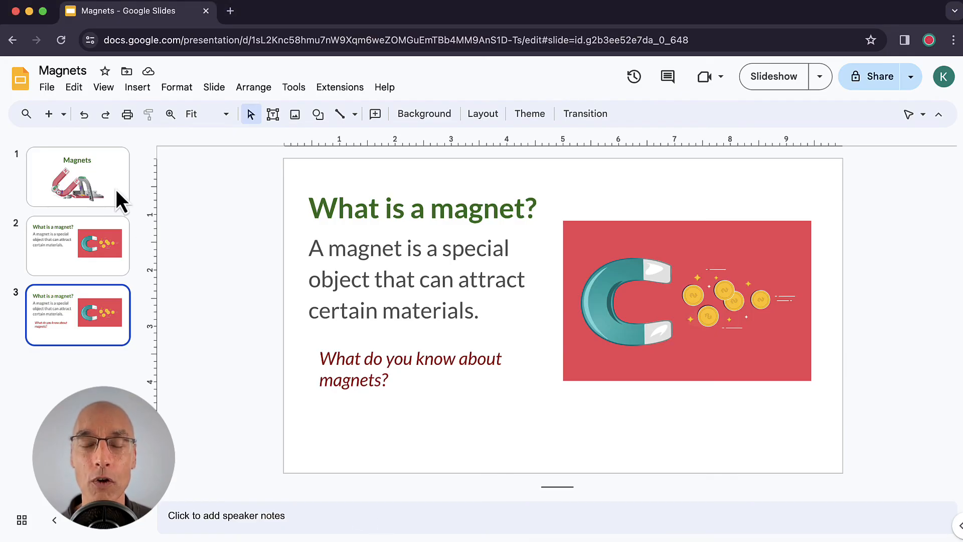
# Step: Go back to the Magnets title slide and present the three-slide deck as a slideshow
pyautogui.click(78, 177)
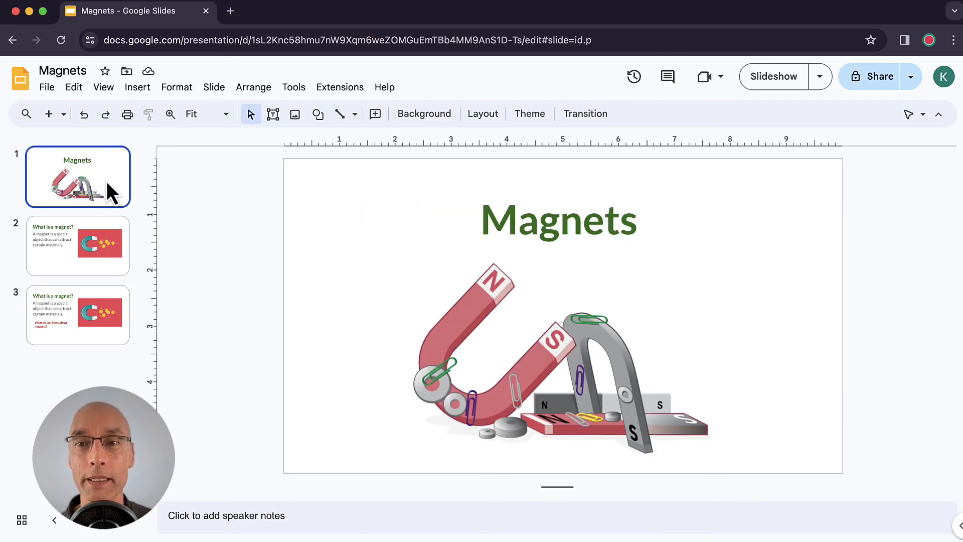
pyautogui.moveTo(196, 239)
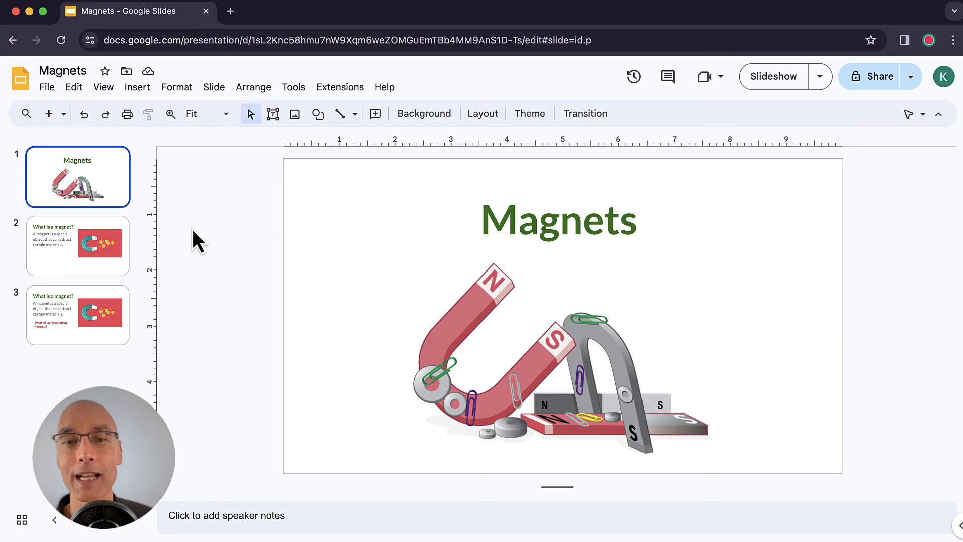
pyautogui.moveTo(213, 249)
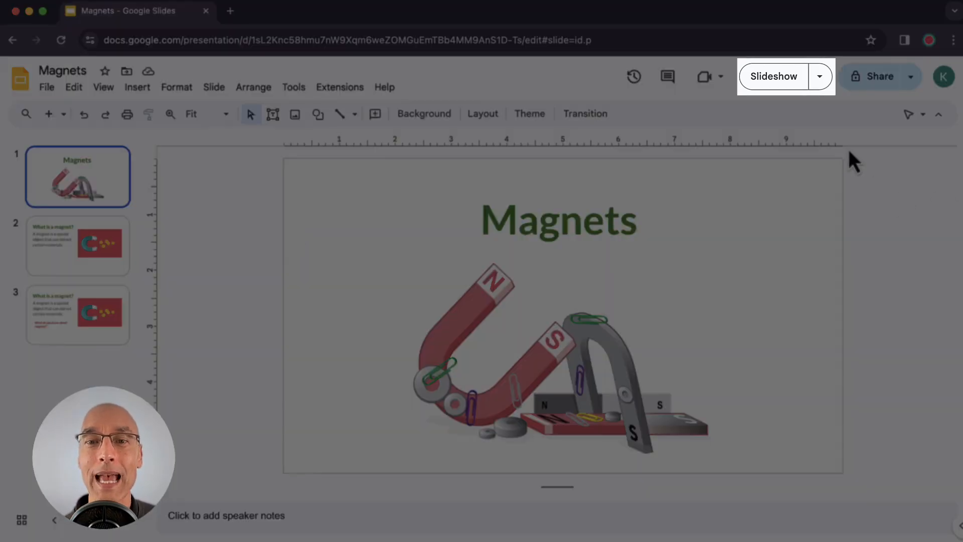
pyautogui.click(773, 76)
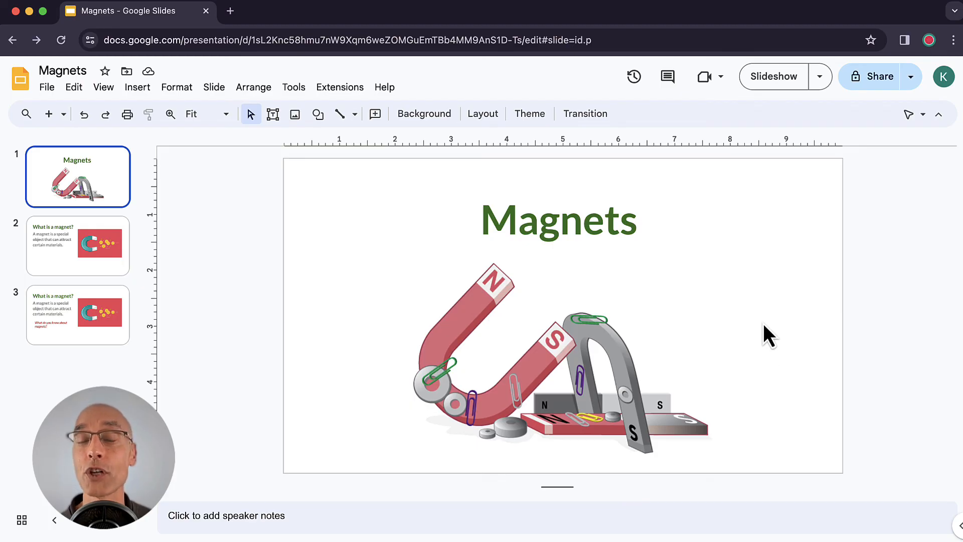
pyautogui.moveTo(763, 246)
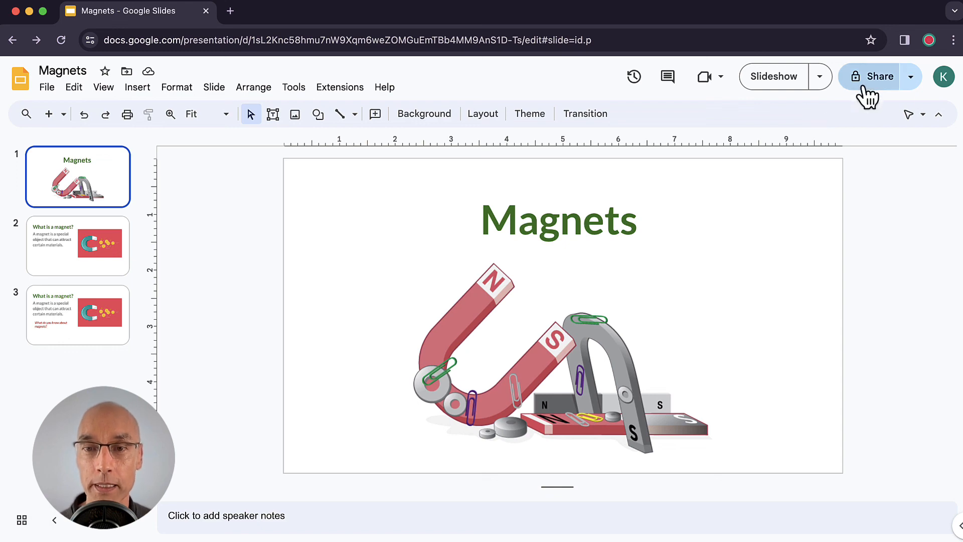
# Step: Open the Share window and start entering the collaborator's email address ('2@sj')
pyautogui.click(873, 76)
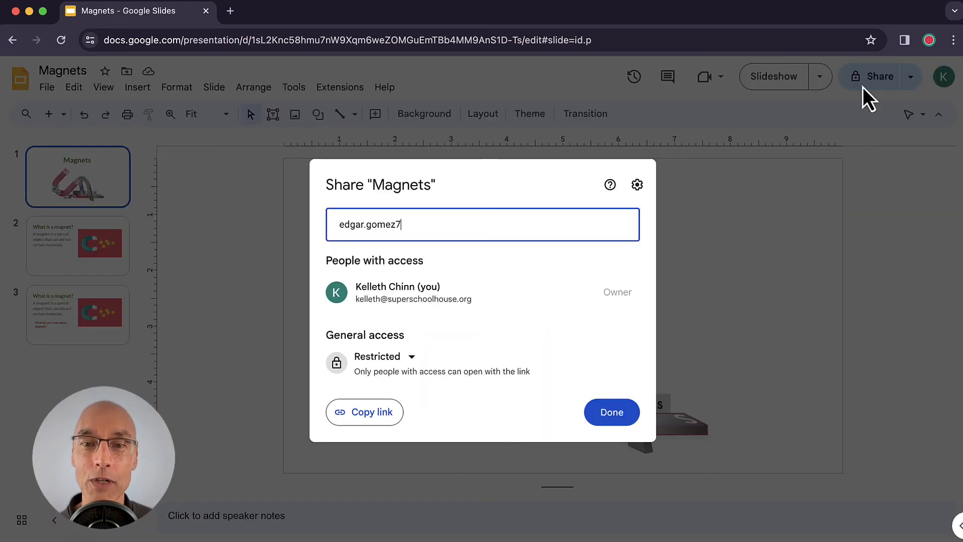
pyautogui.write('2@sj')
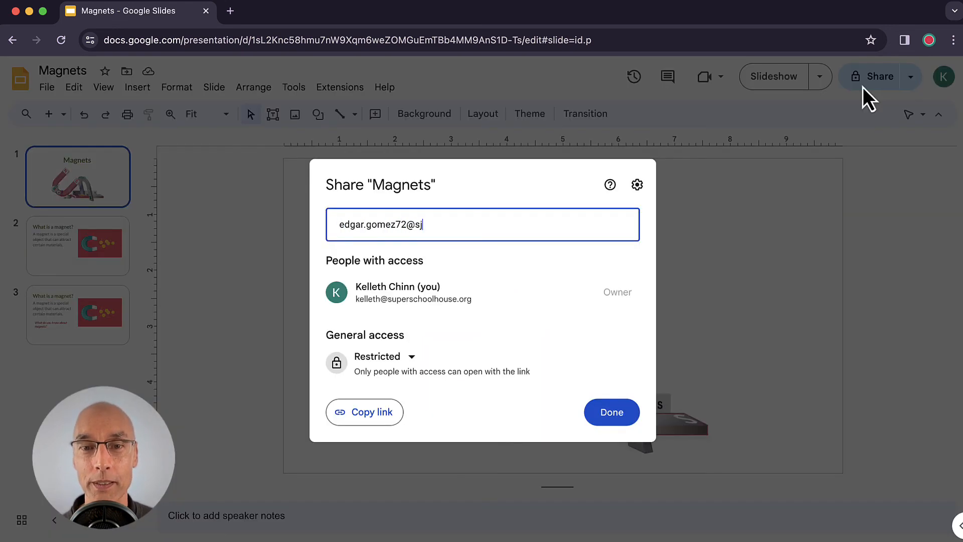